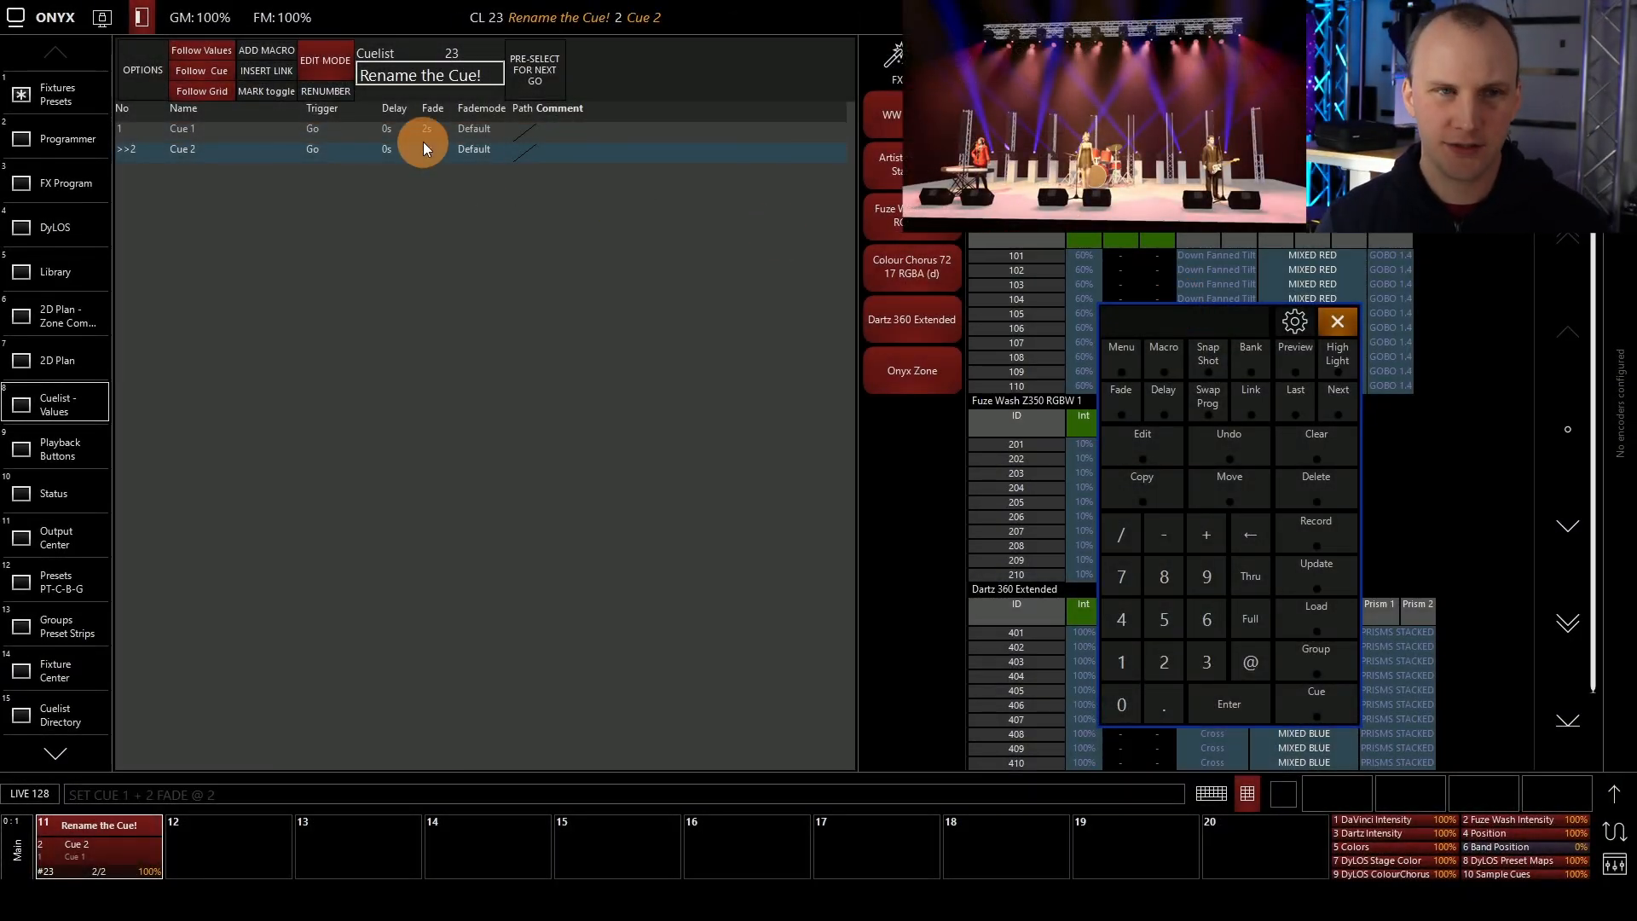
- Return to Cue 1 of the 'Rename the Cue!' cuelist 23
left_click(56, 94)
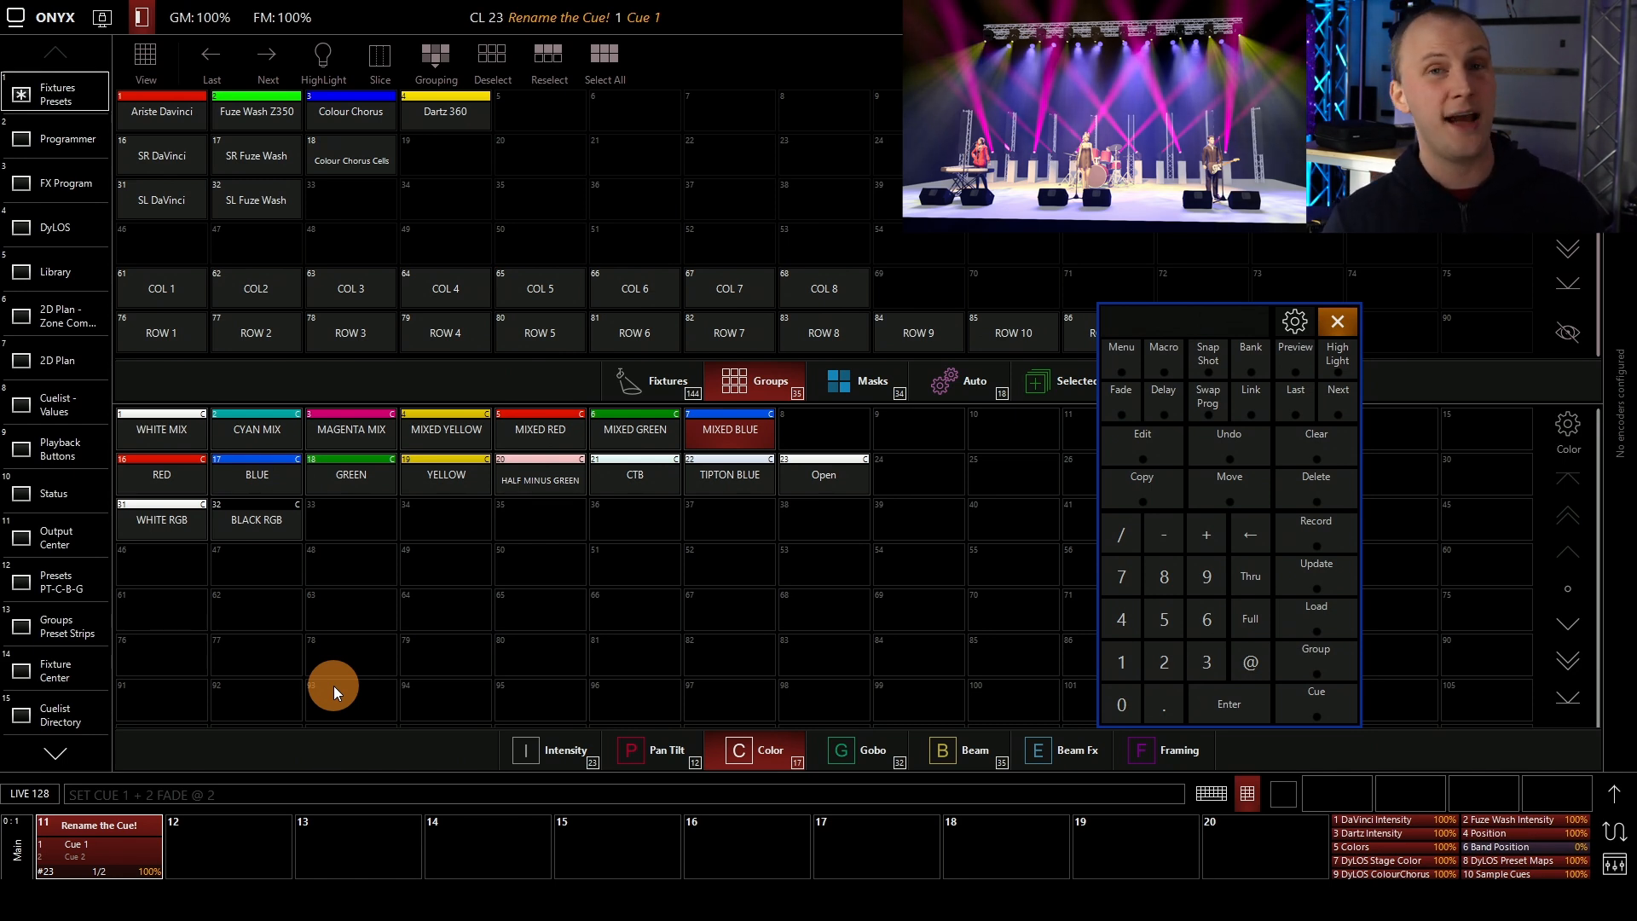
mouse_move(102, 166)
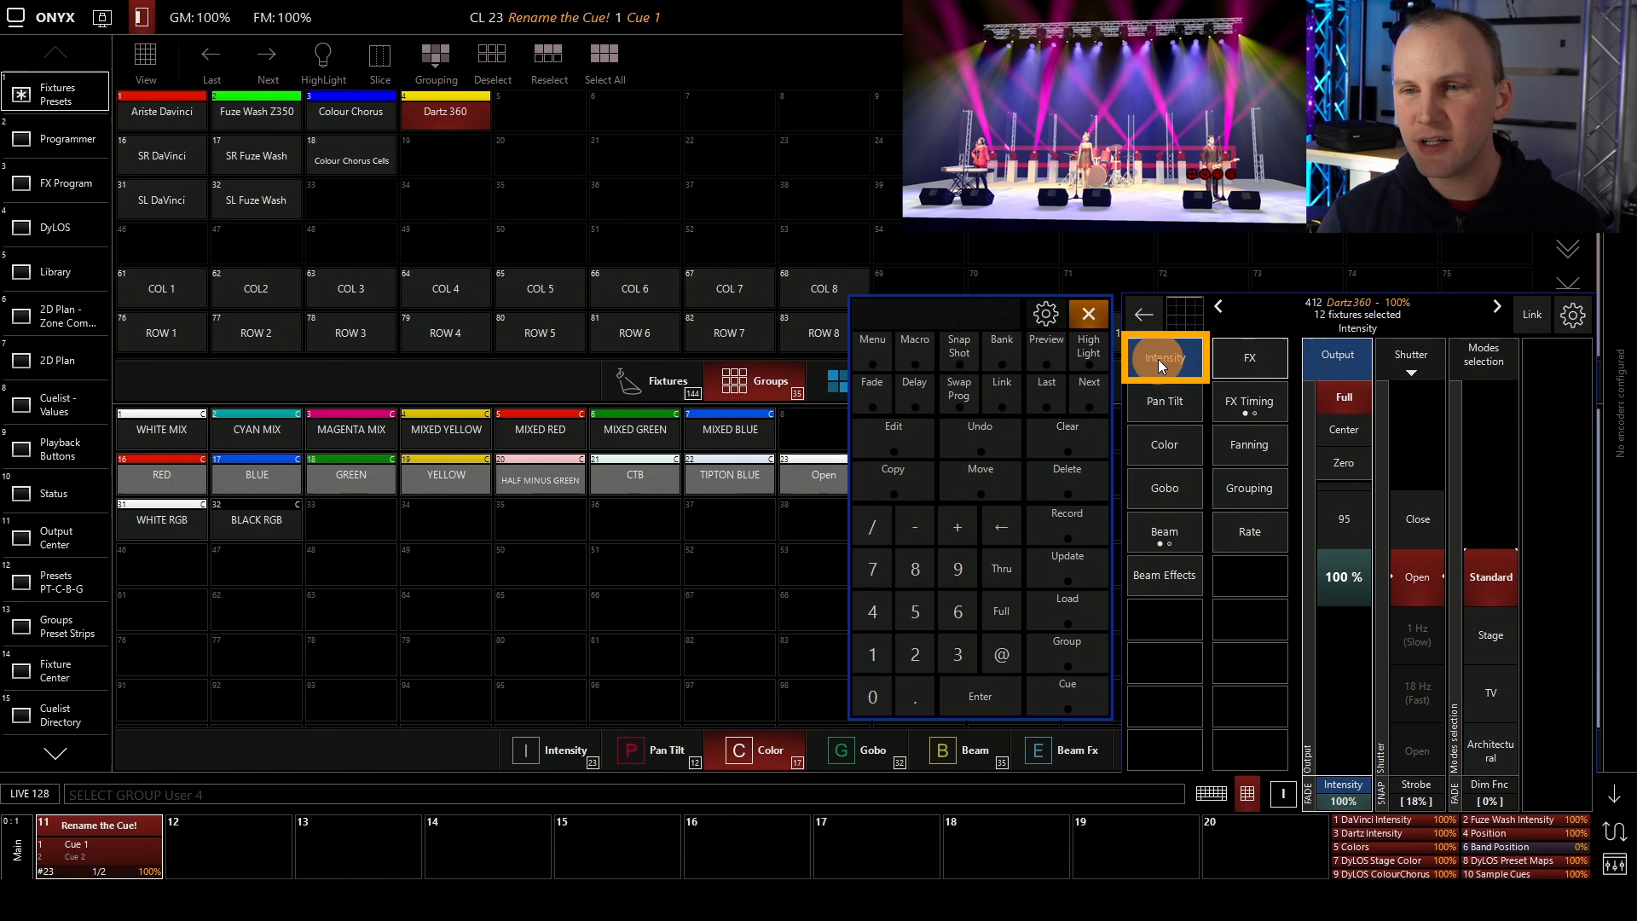
- Show the Dartz 360 intensity controls and their FX timing wave and step settings
left_click(1248, 358)
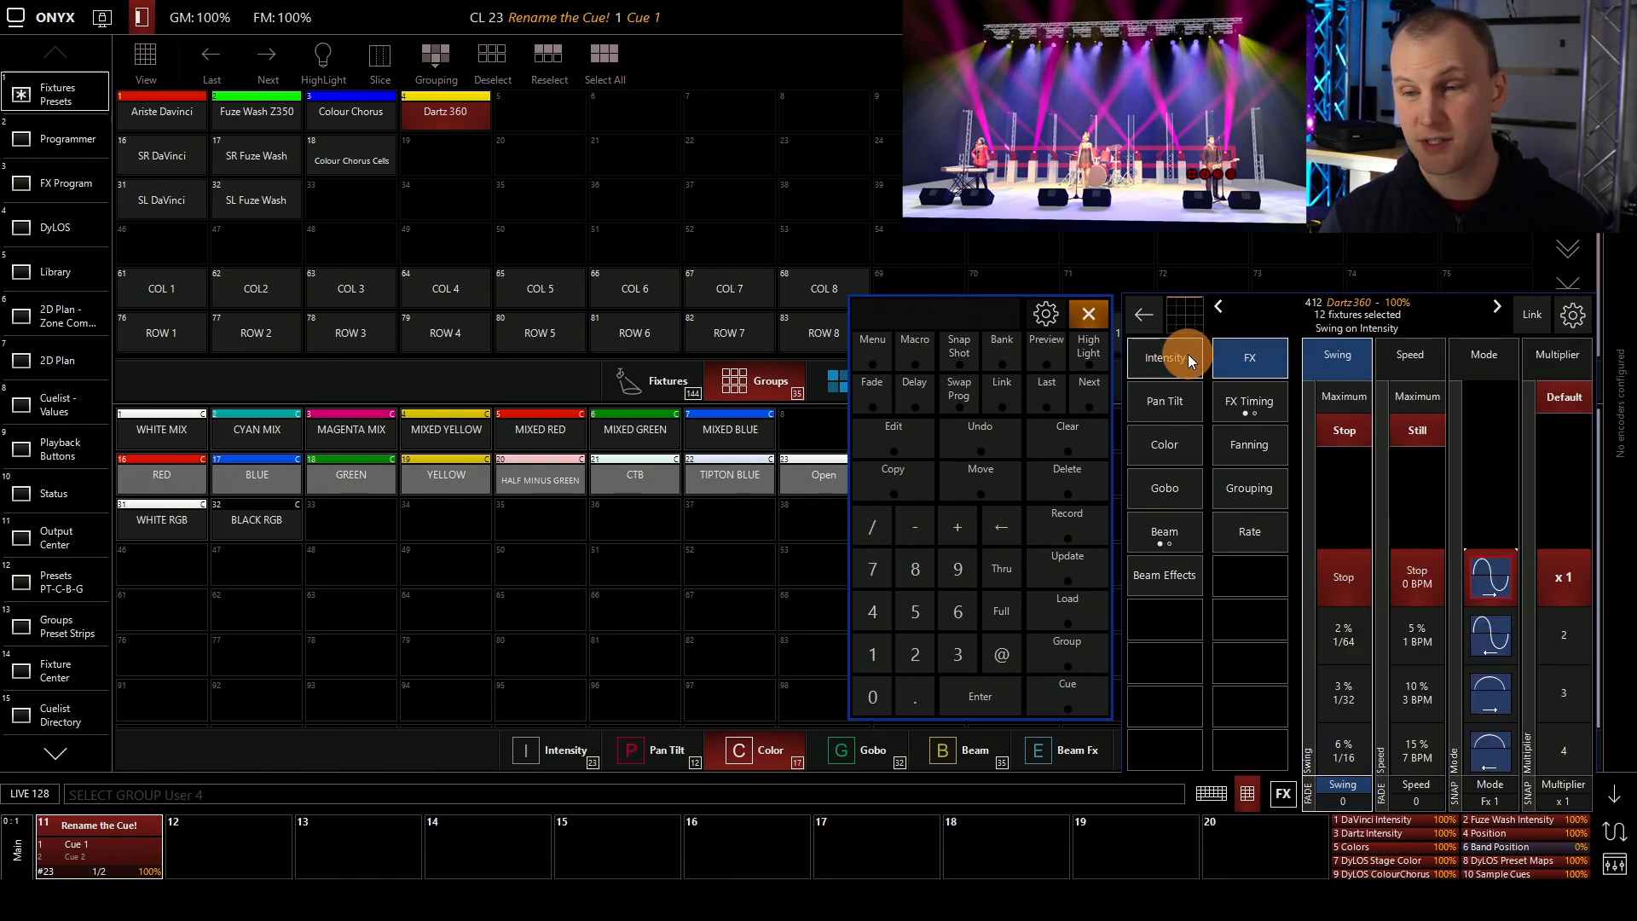
left_click(1164, 357)
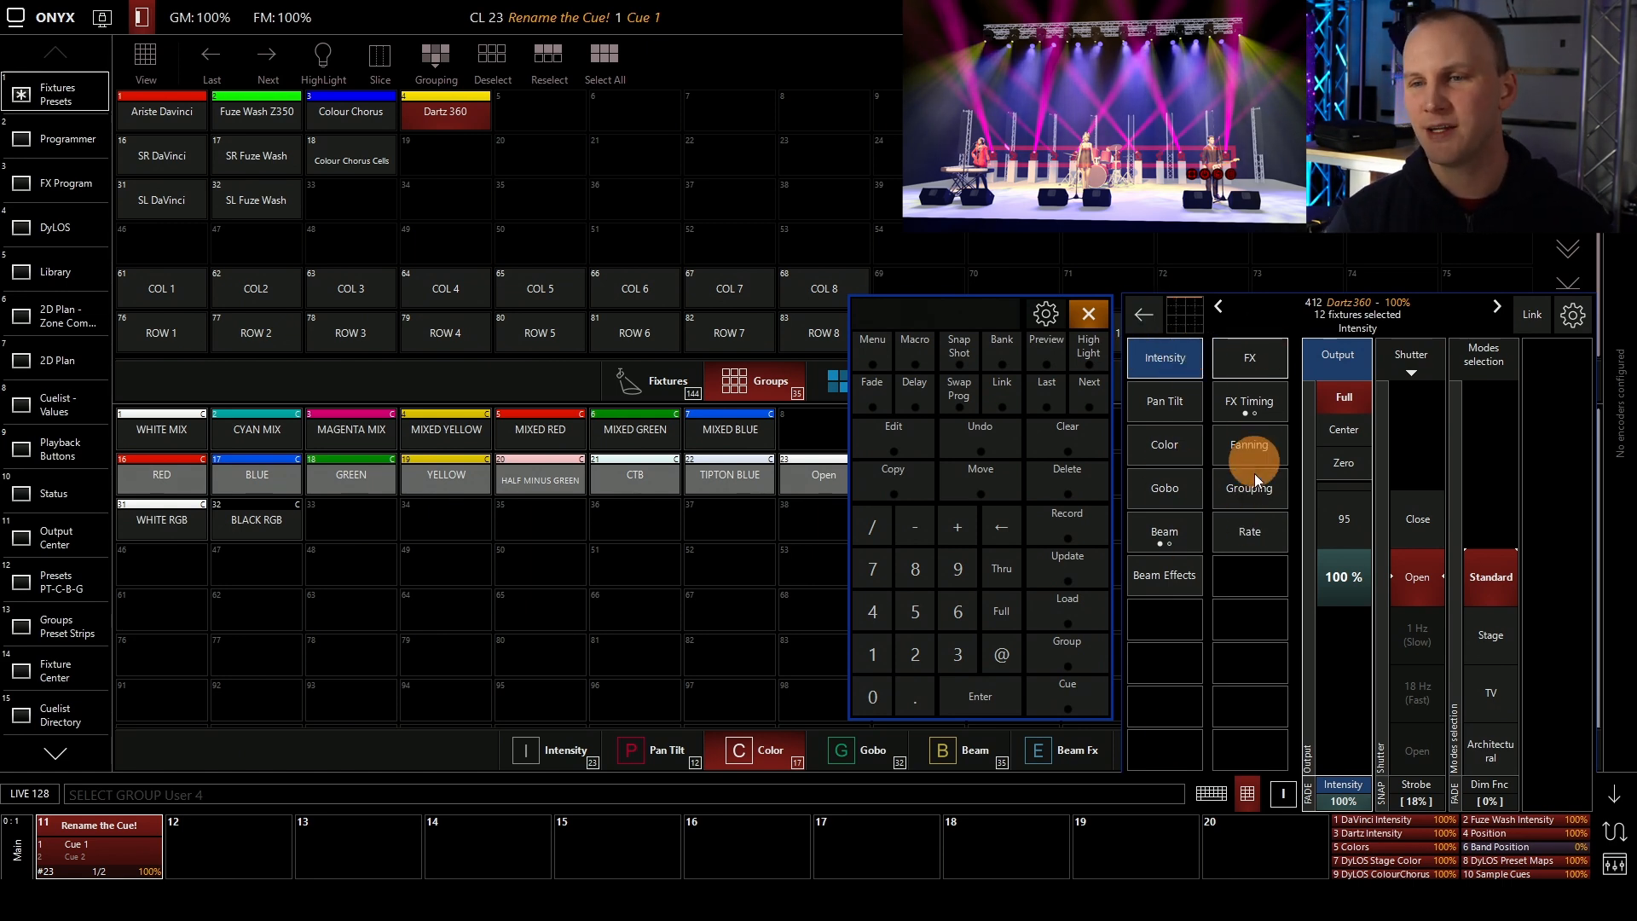
left_click(1249, 356)
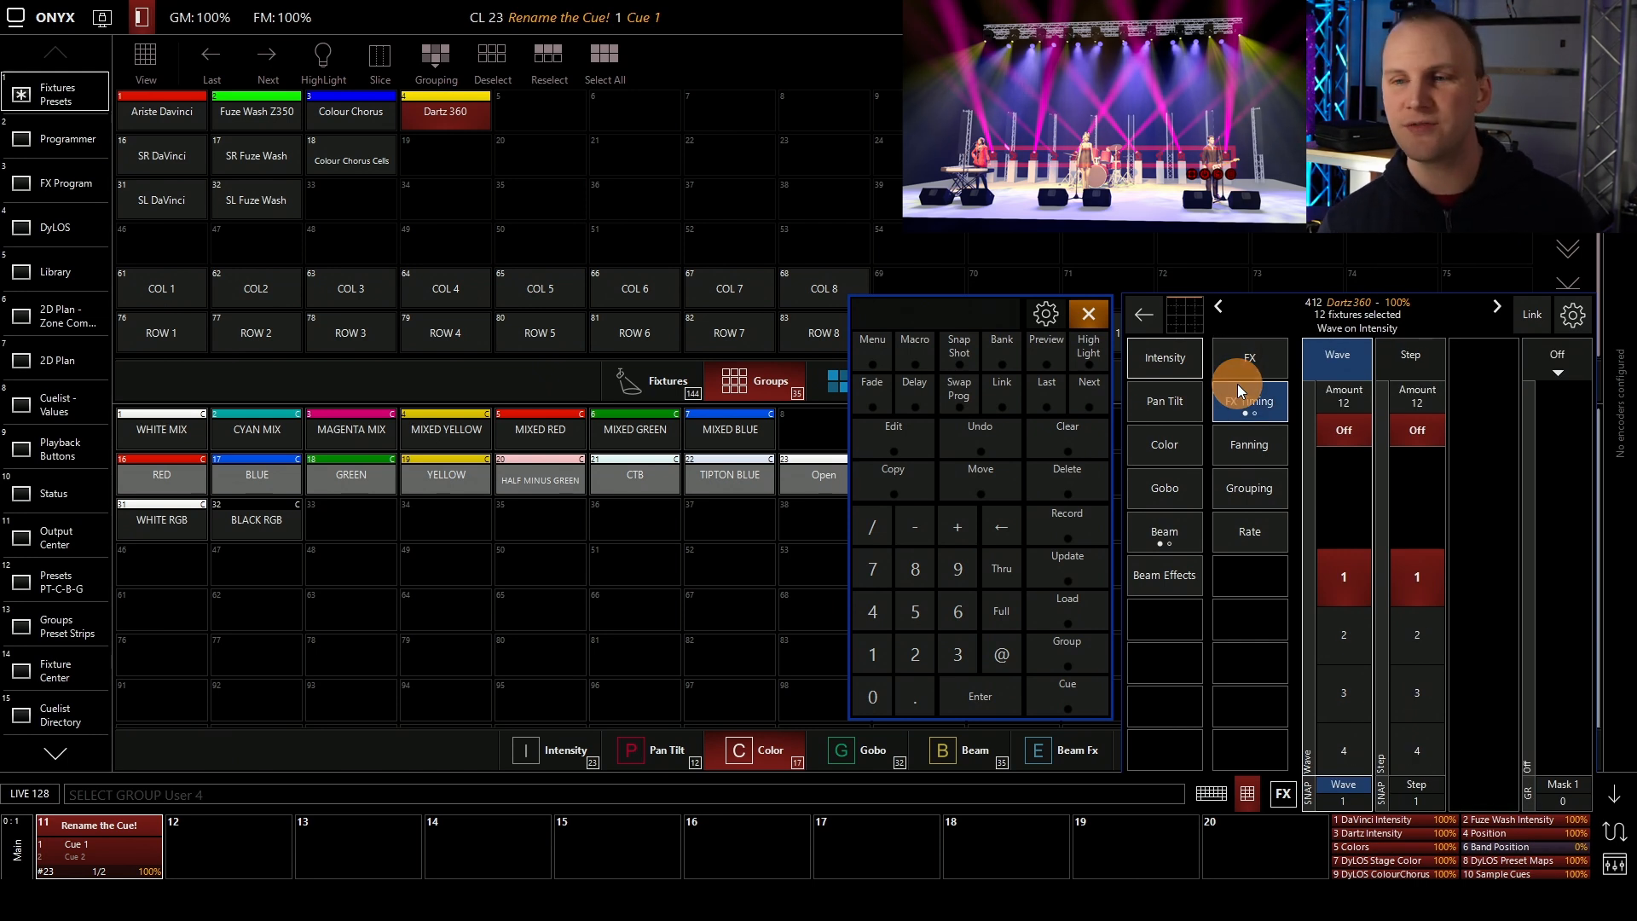
- Review the effect fanning, grouping and rate pages for the Dartz 360 group
left_click(1248, 444)
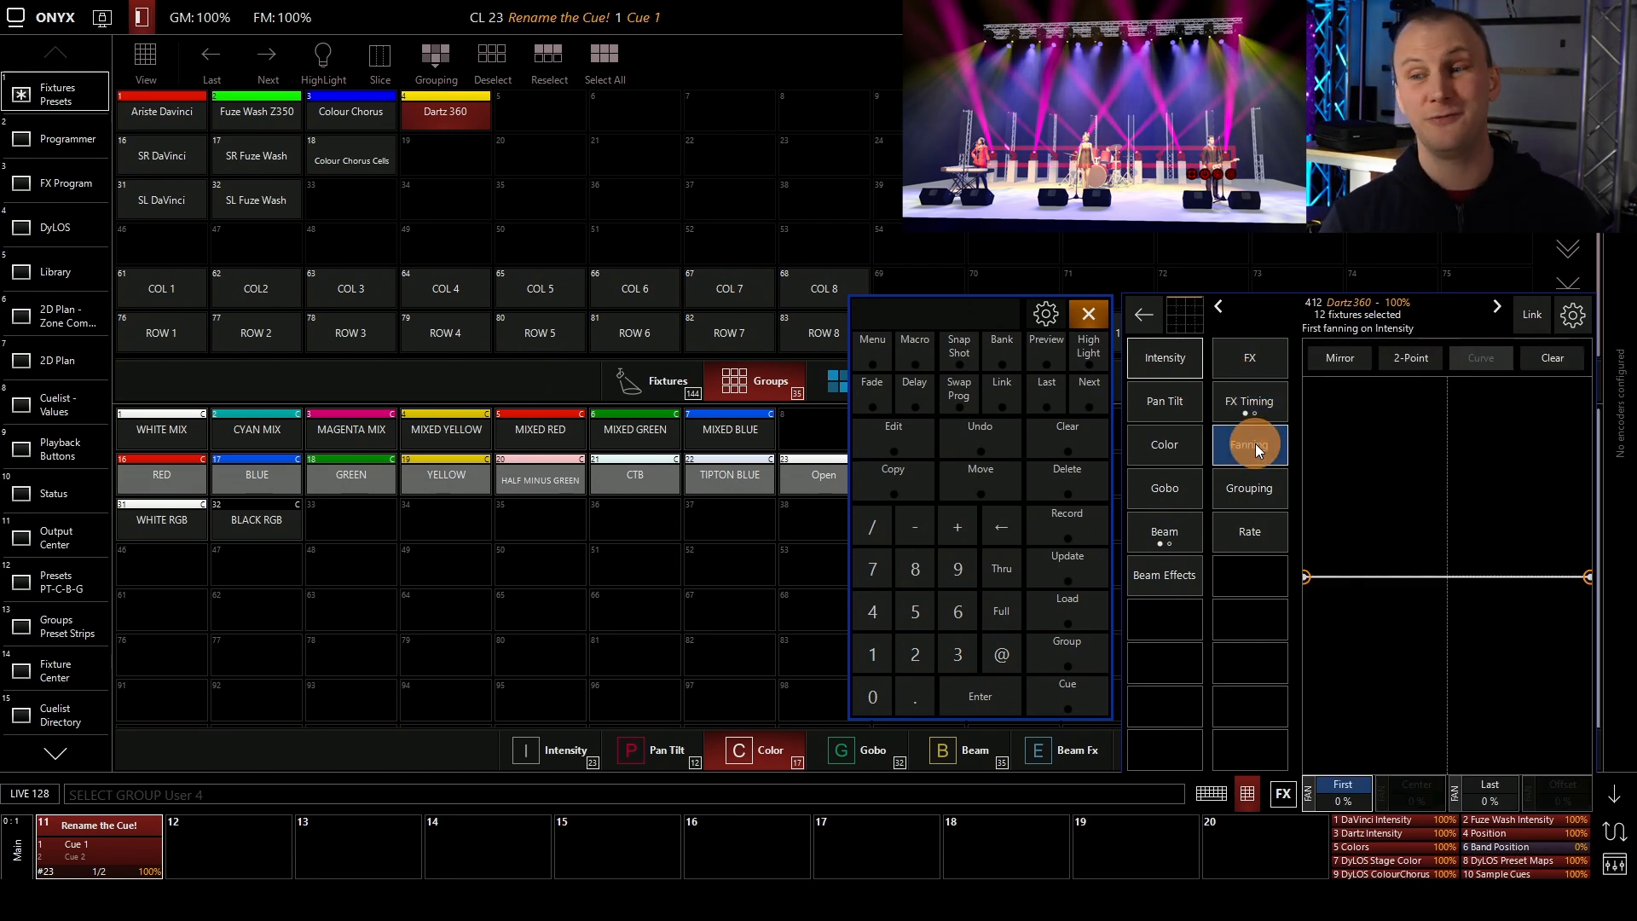
left_click(1248, 488)
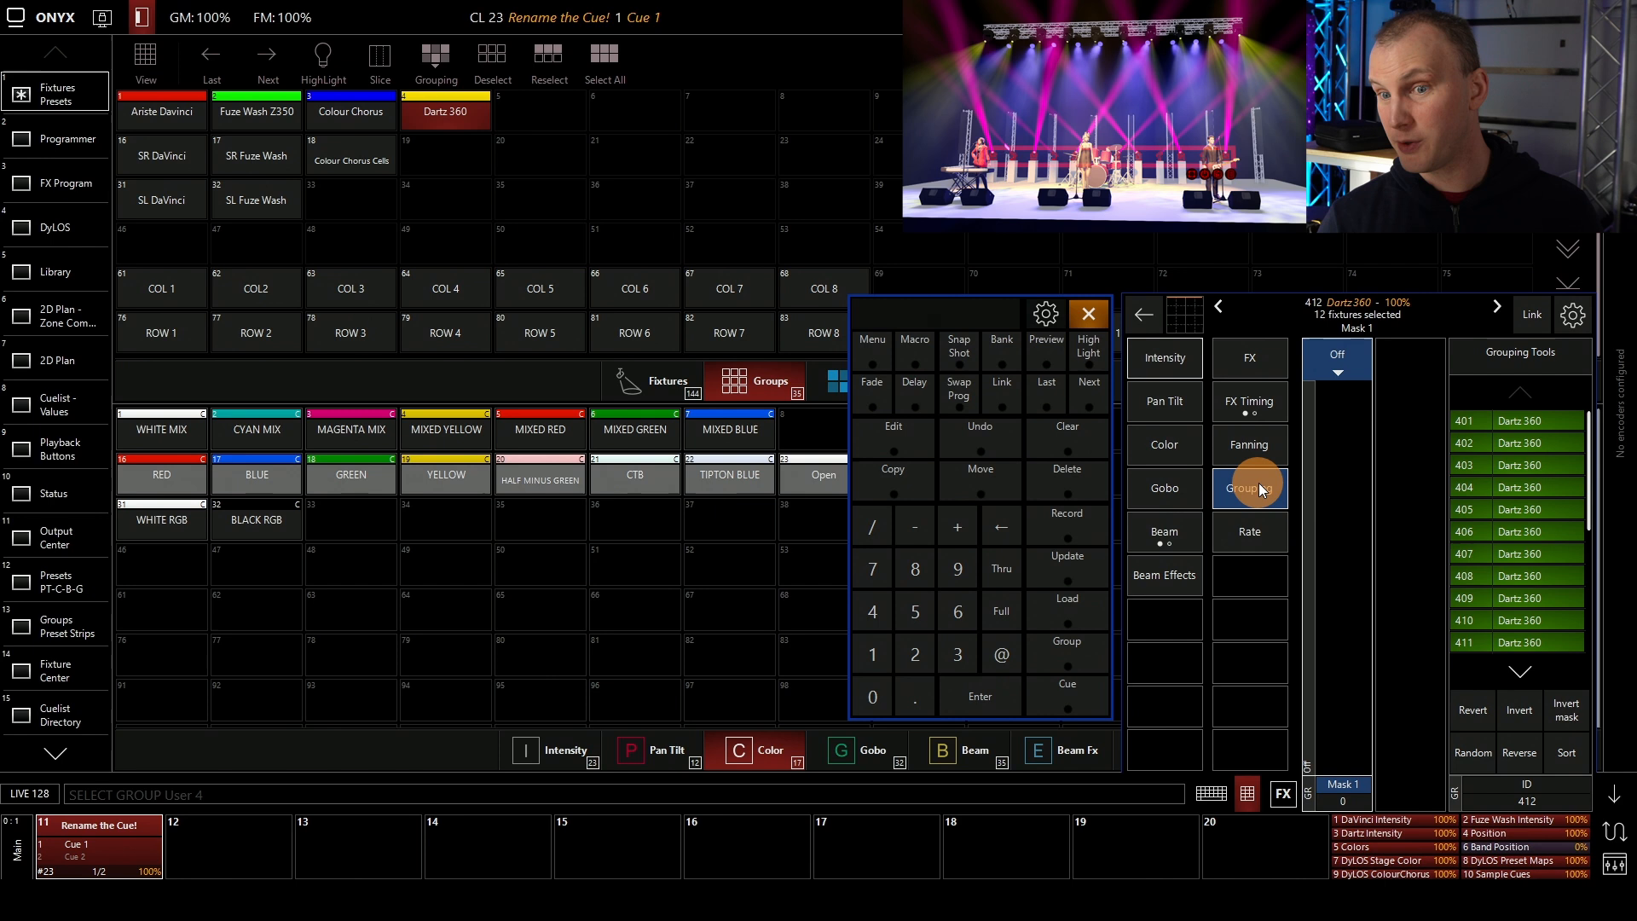
left_click(1249, 533)
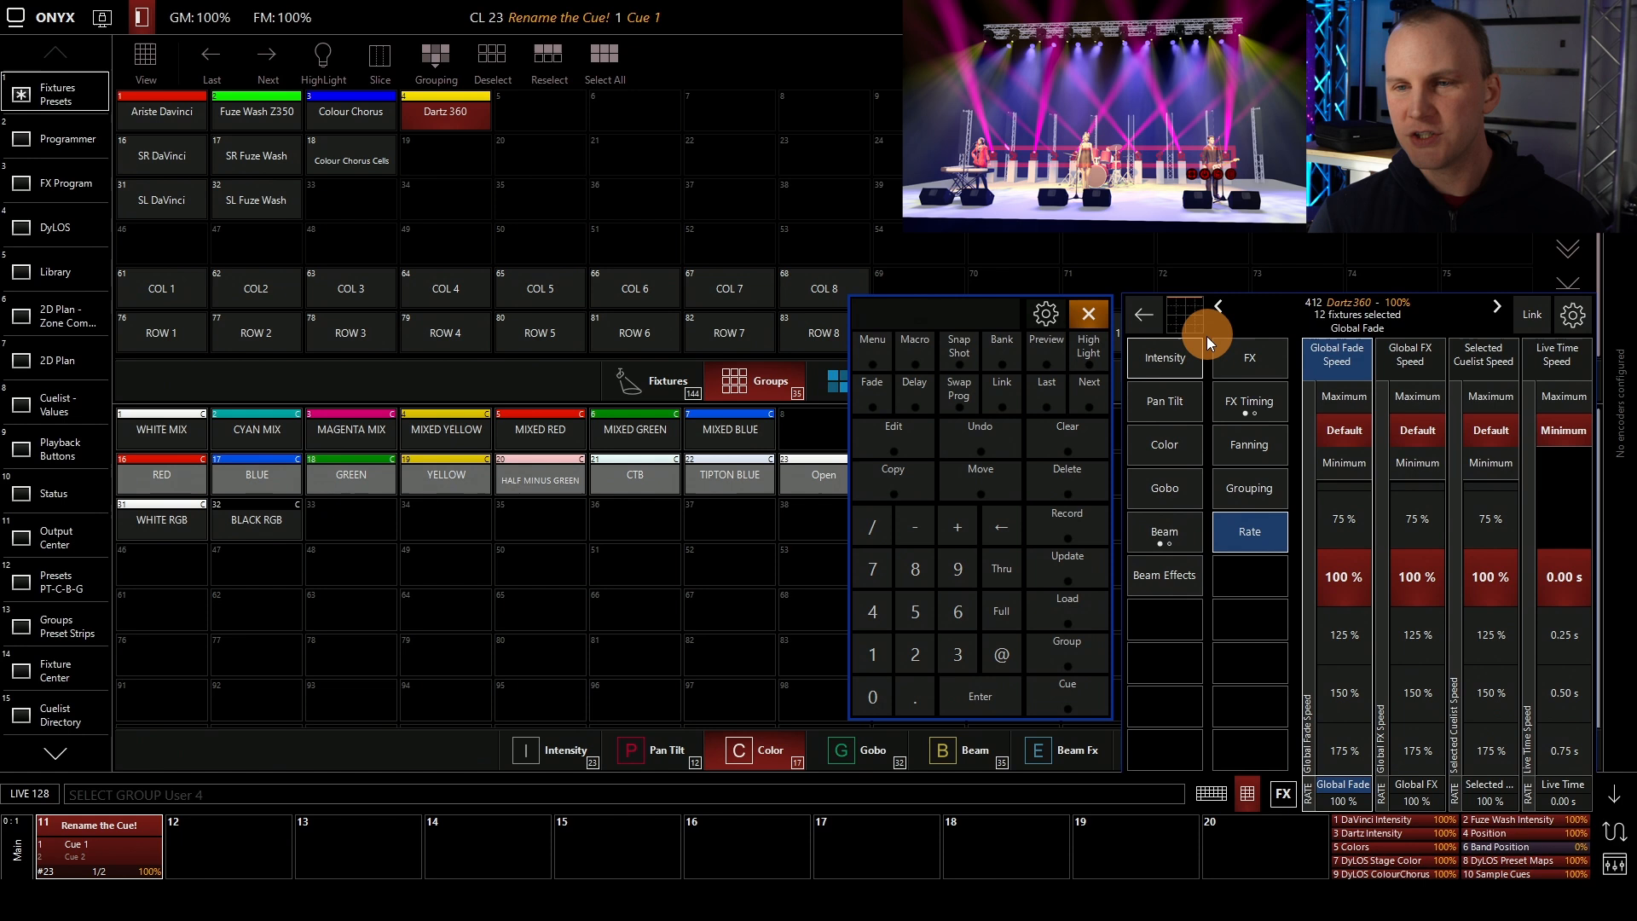
- Set the Dartz 360 intensity effect swing to 100% and raise its speed
left_click(1163, 357)
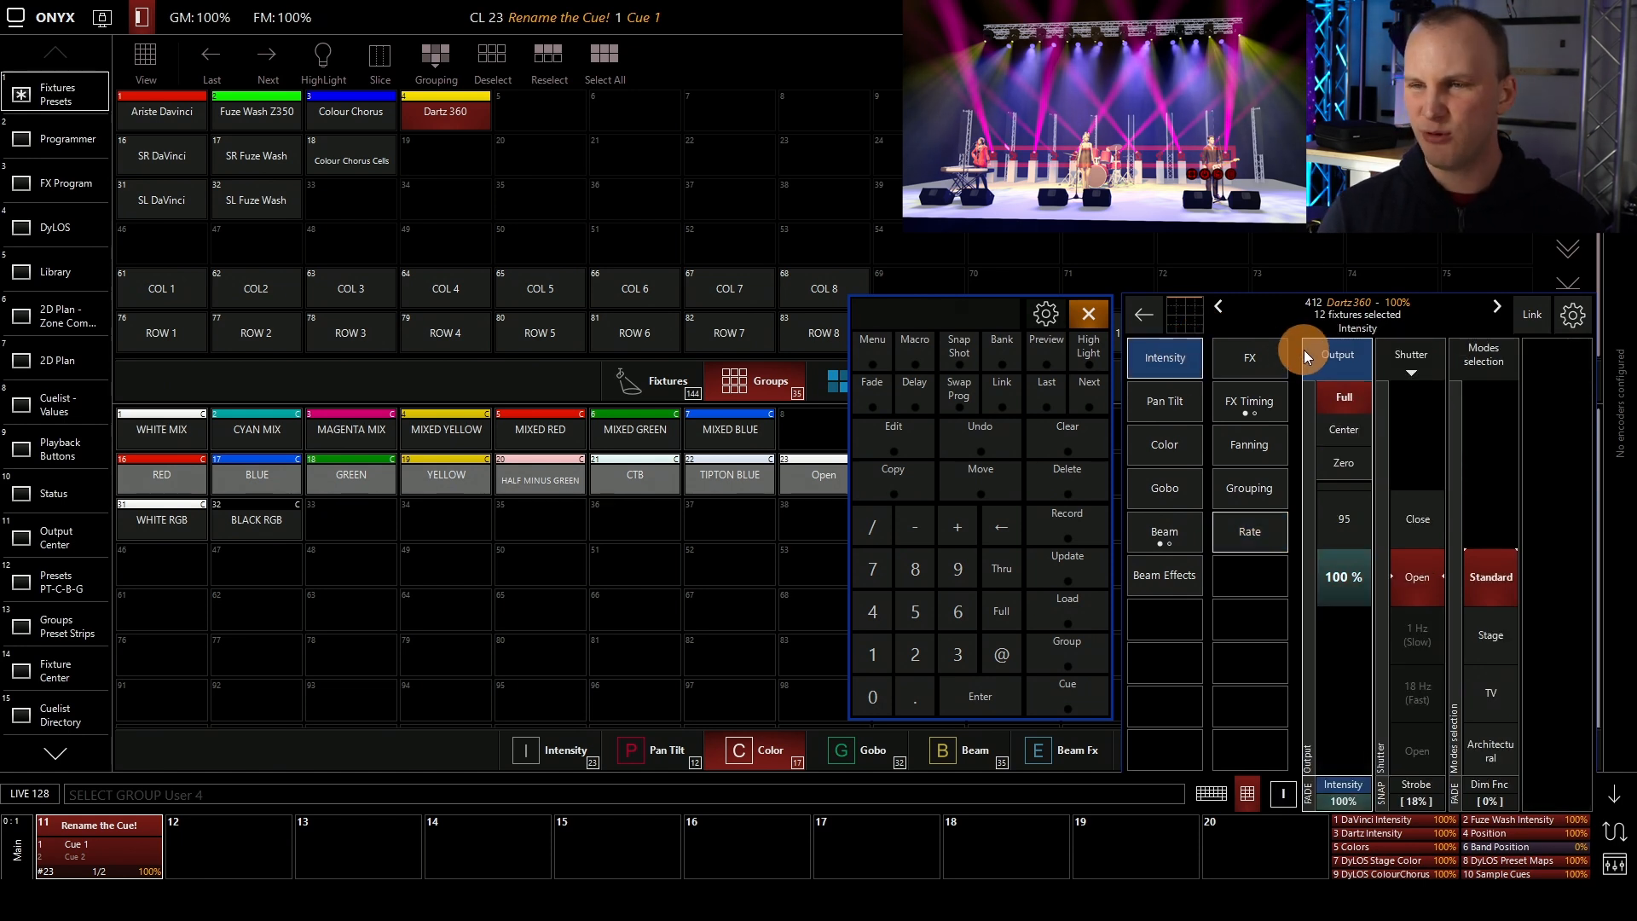
mouse_move(1333, 349)
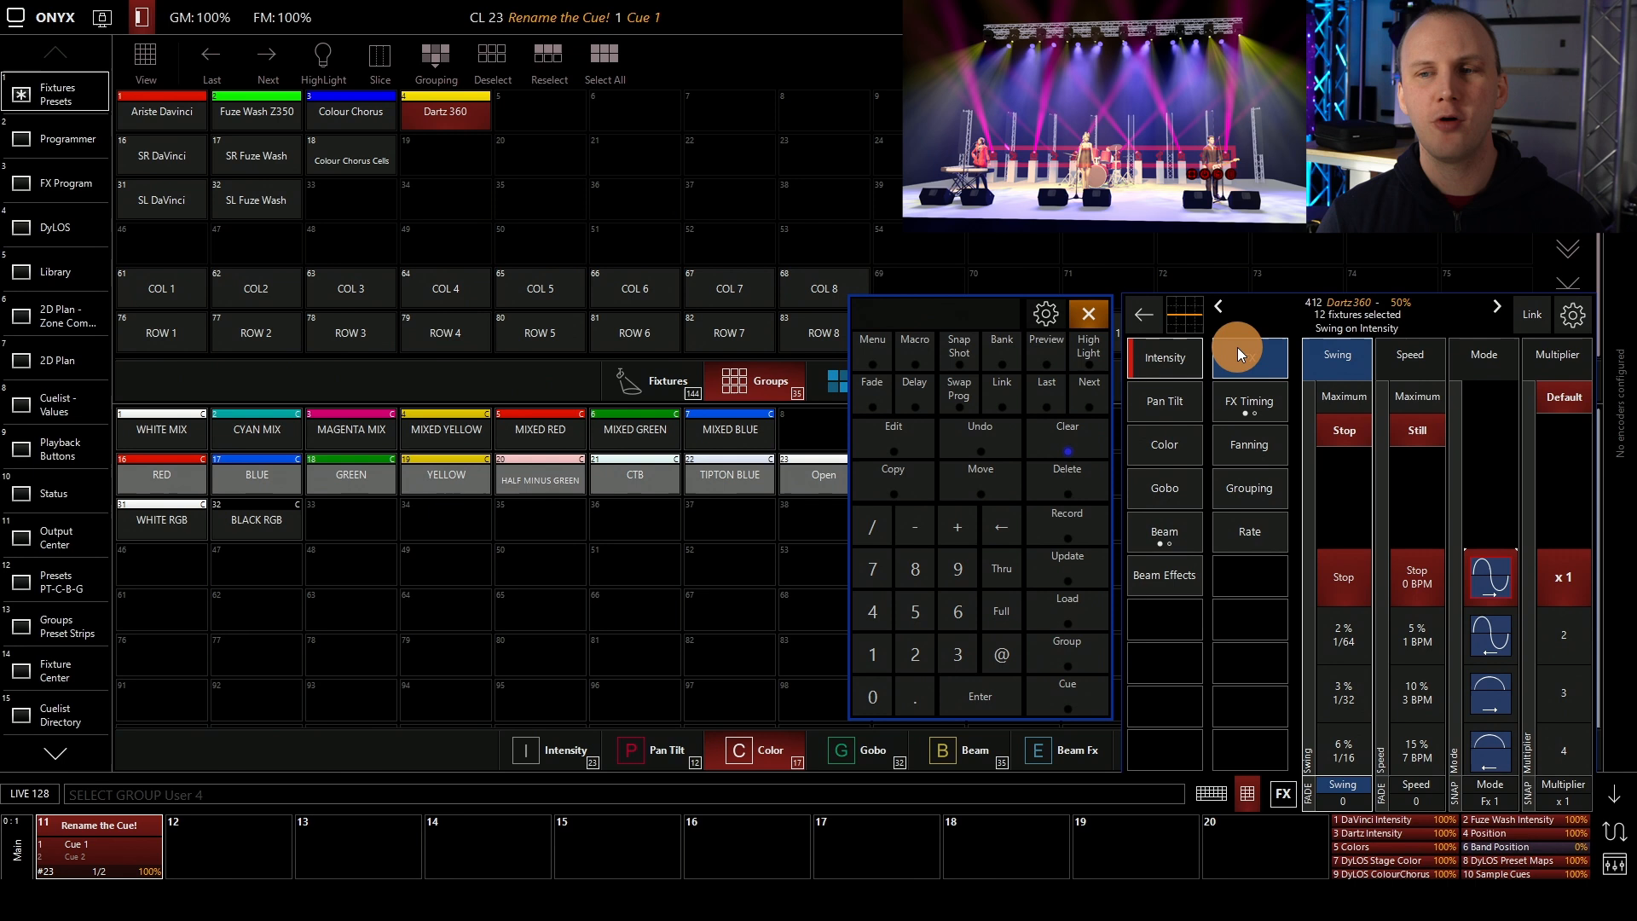
mouse_move(1240, 353)
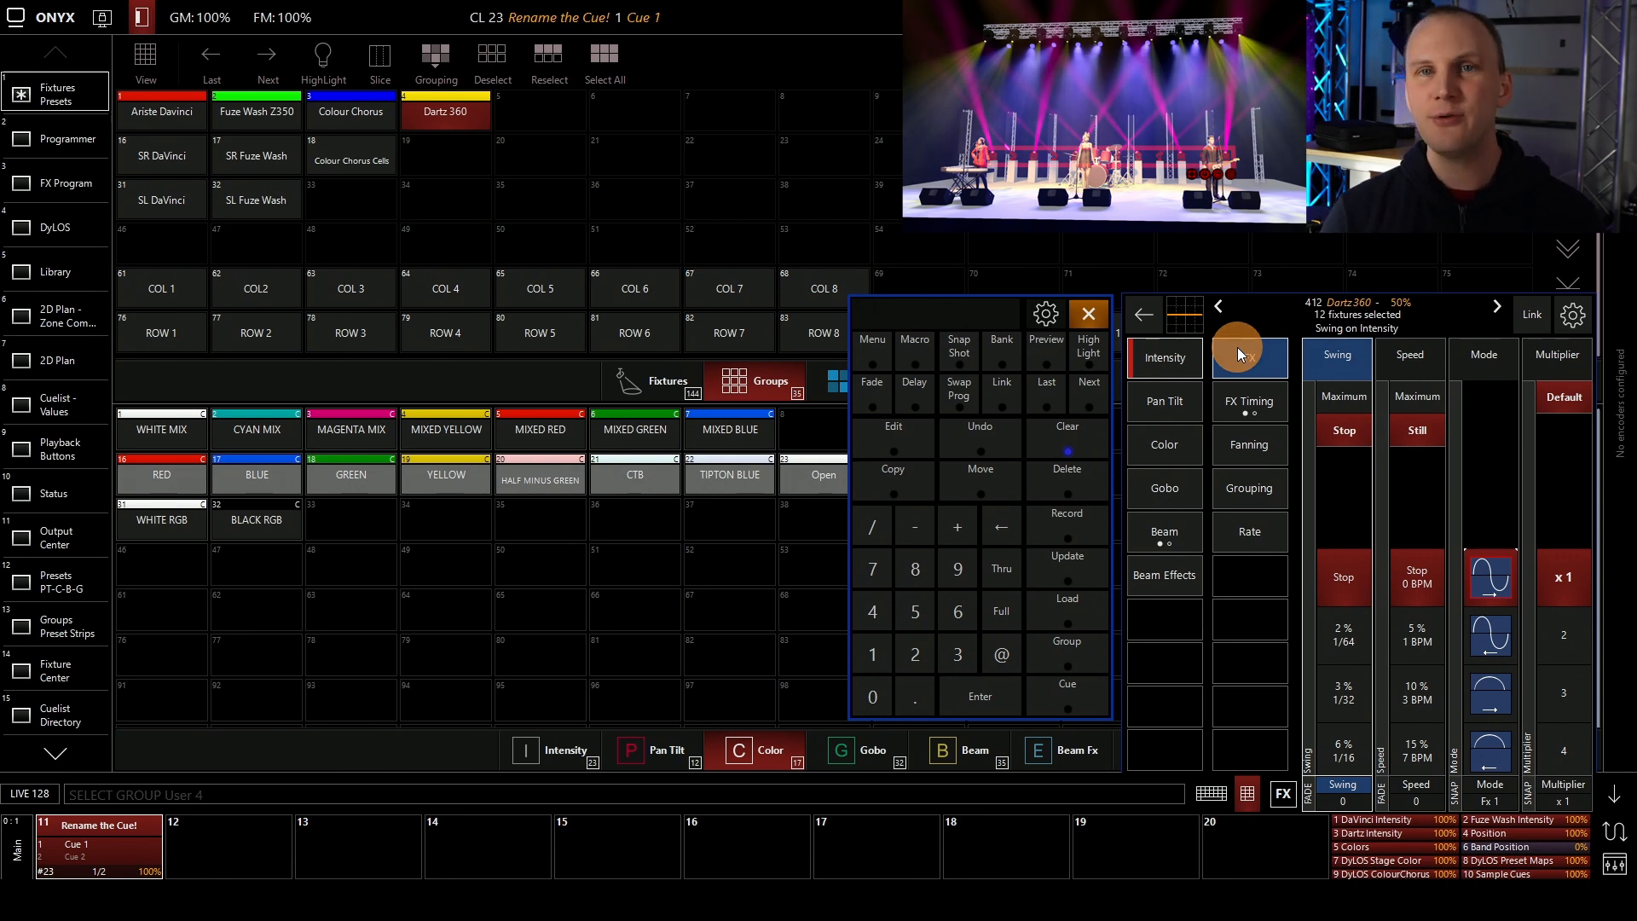
left_click(1248, 358)
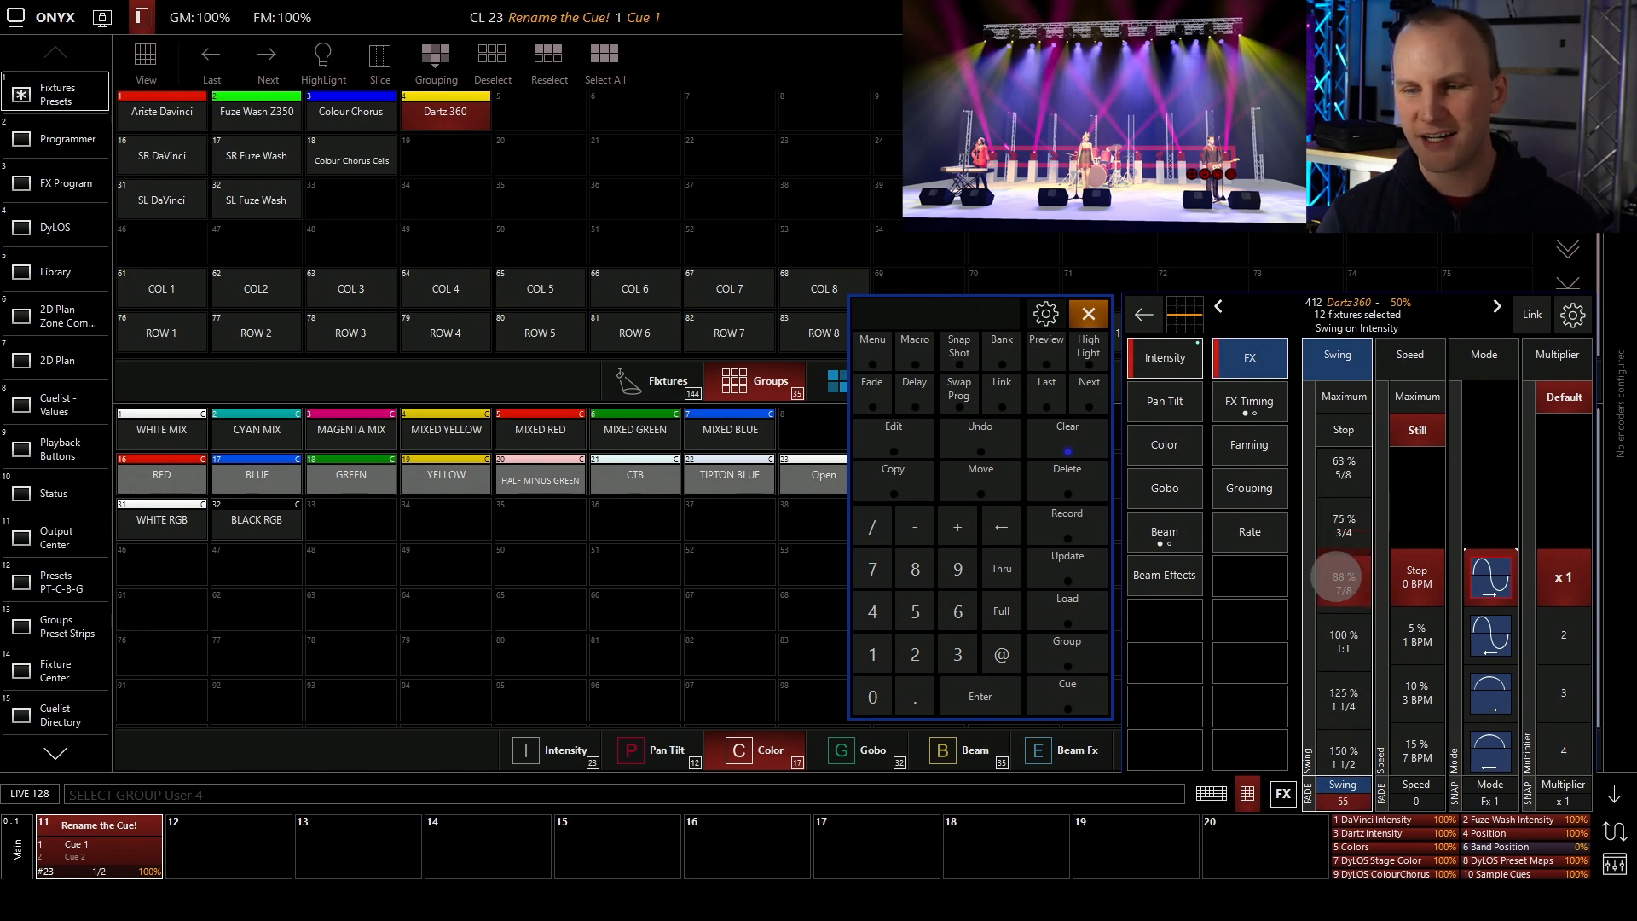
scroll("down", 3)
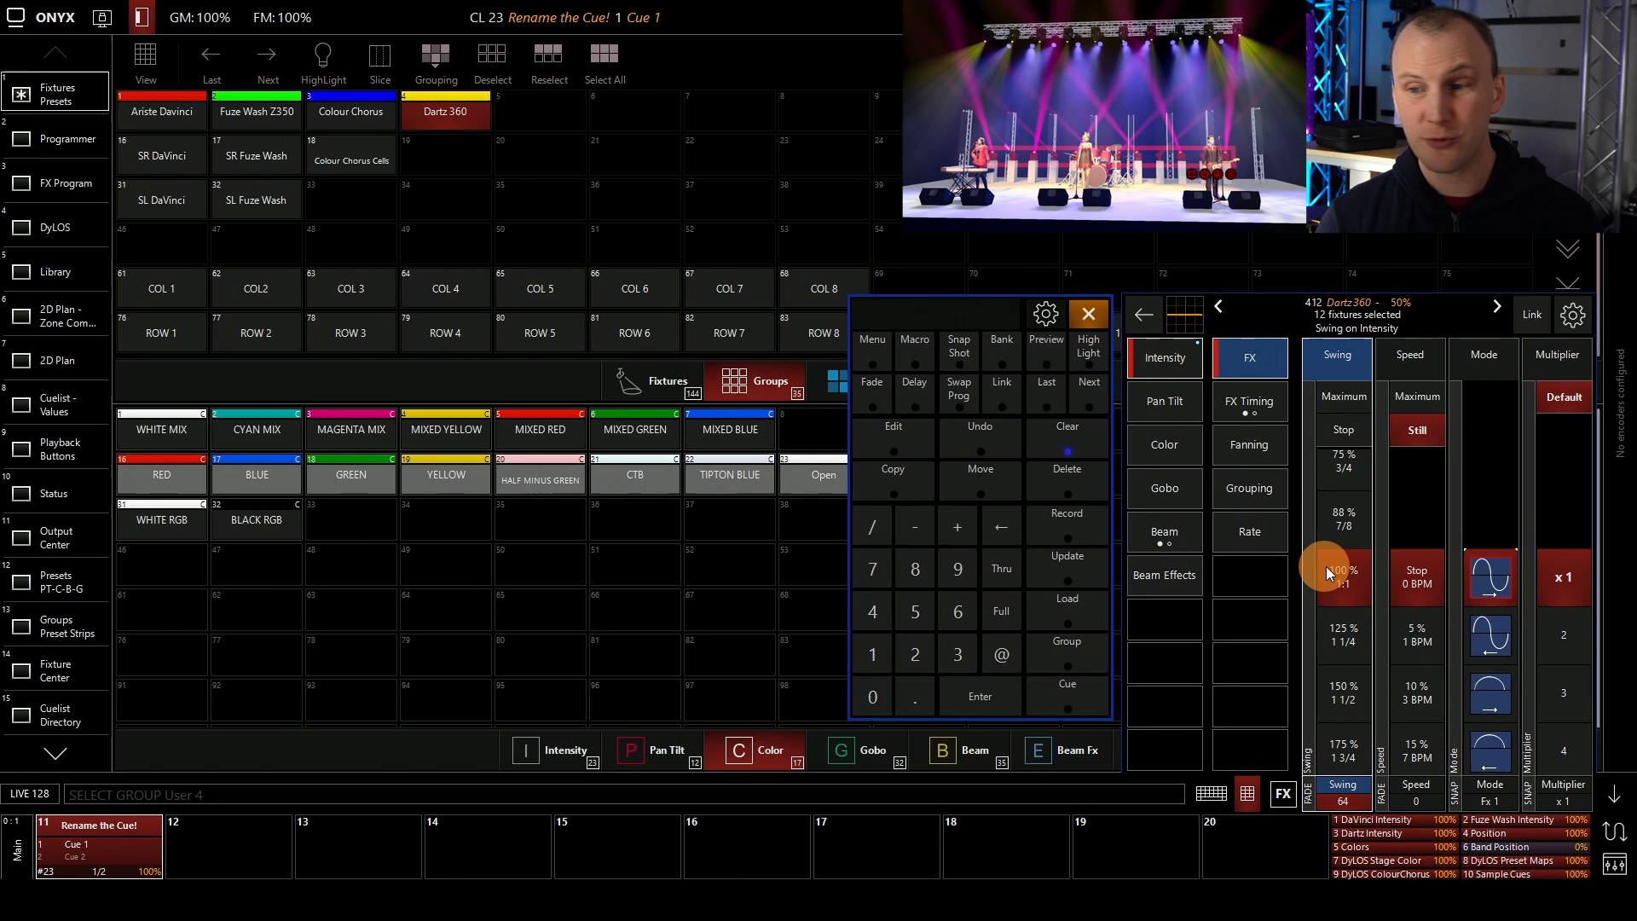
left_click(1409, 355)
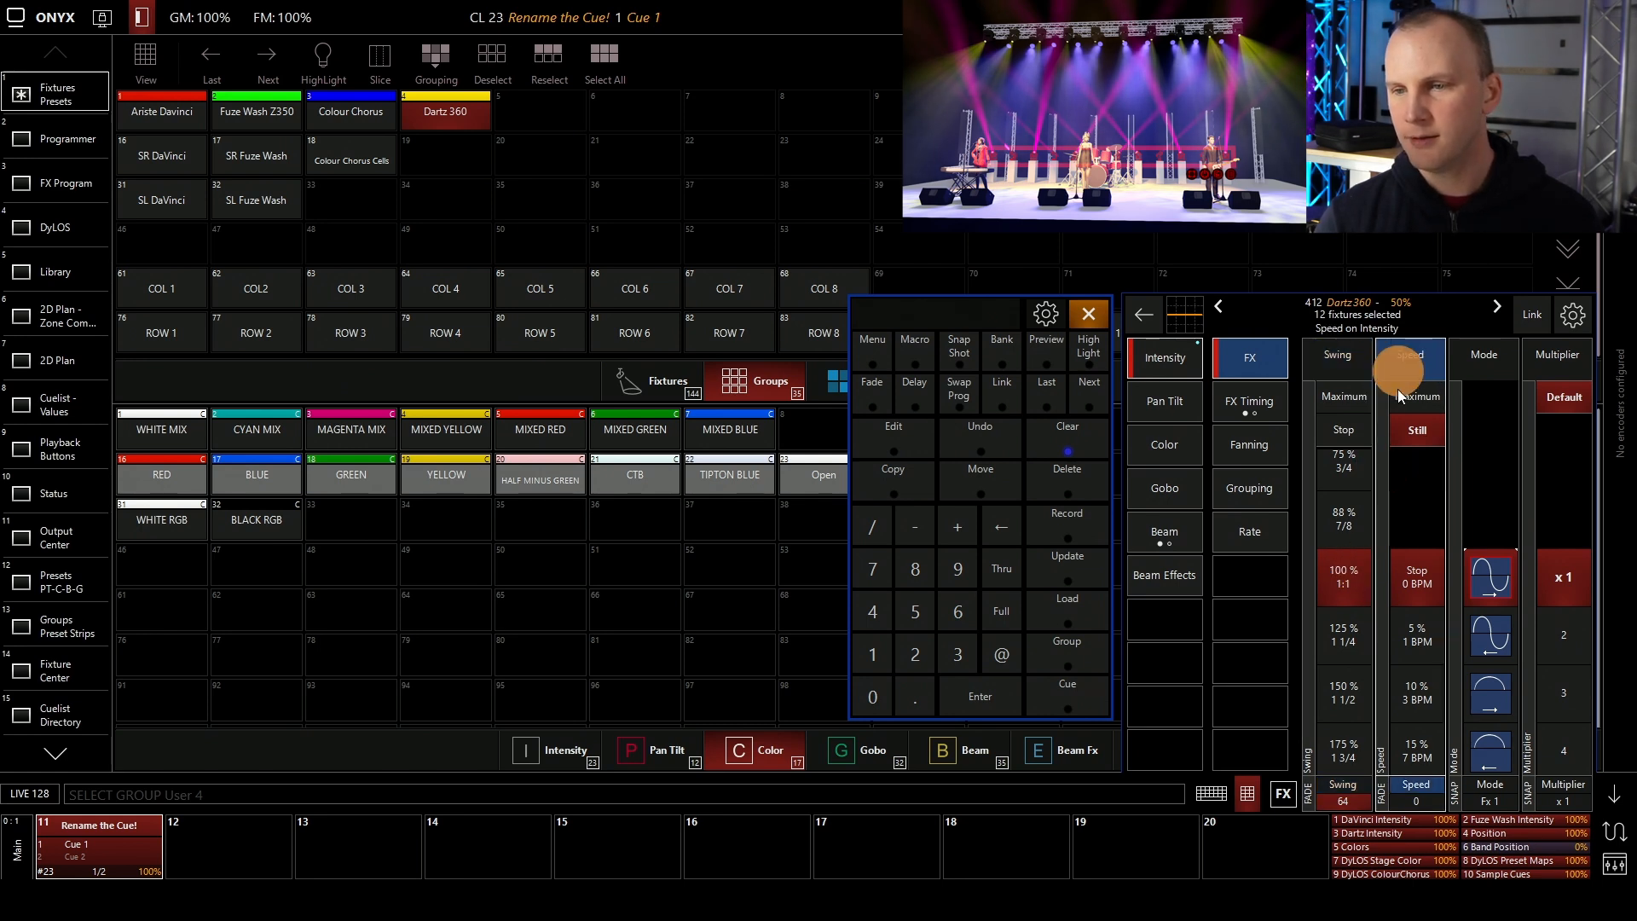
left_click_drag(1411, 370, 1432, 615)
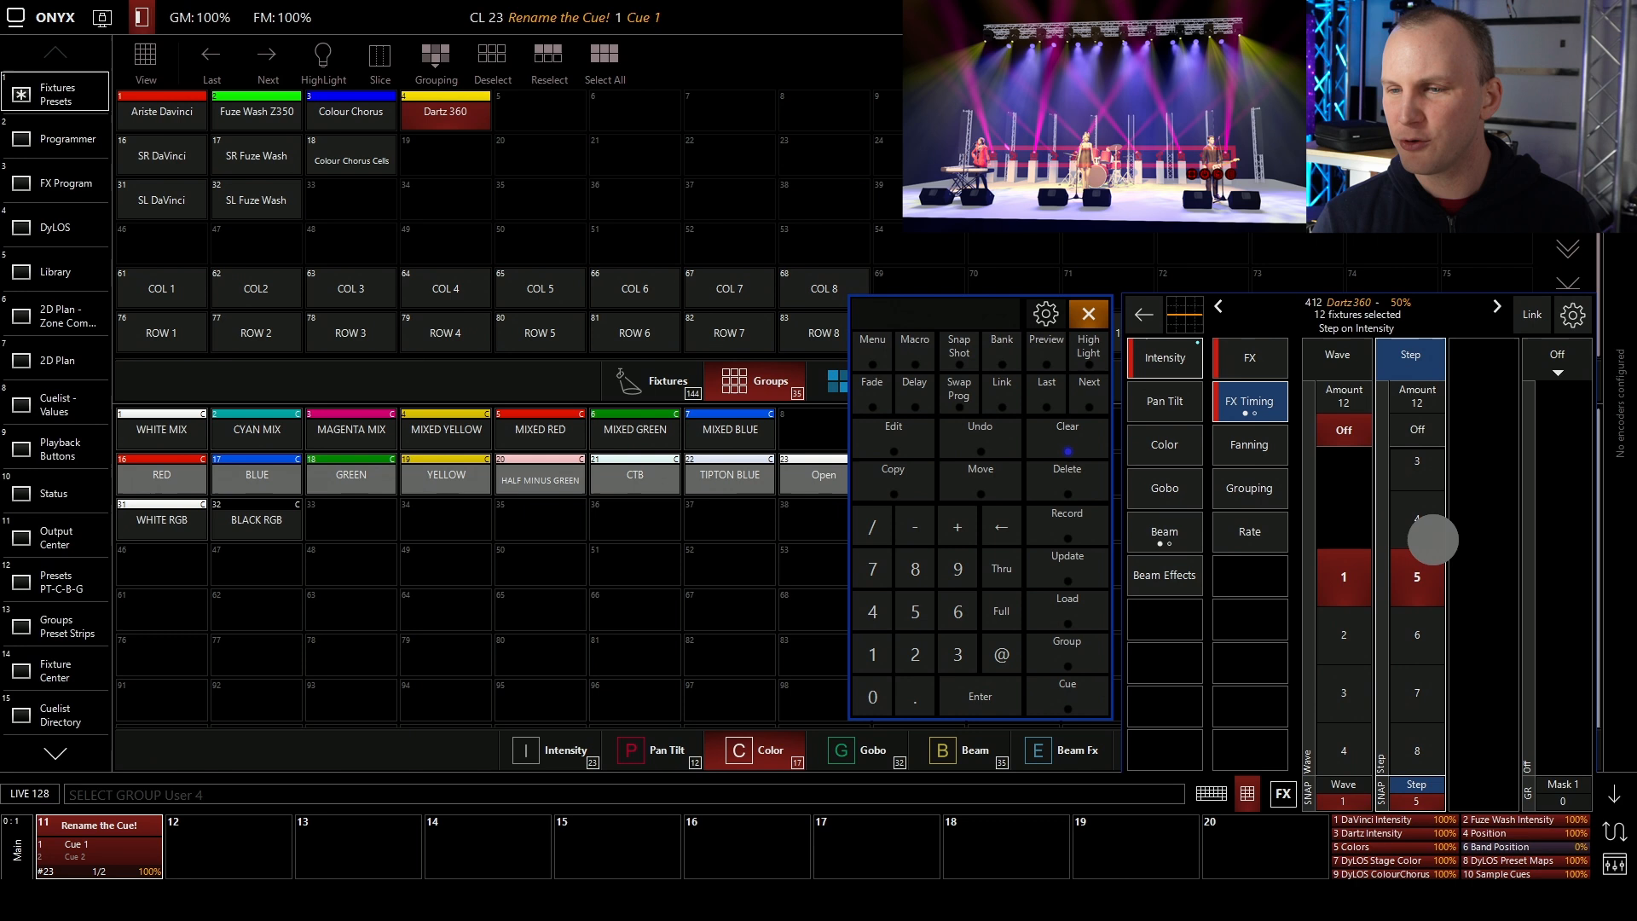
- Adjust the effect step, then set the timing wave to 4 across the Dartz fixtures
left_click_drag(1433, 541, 1433, 553)
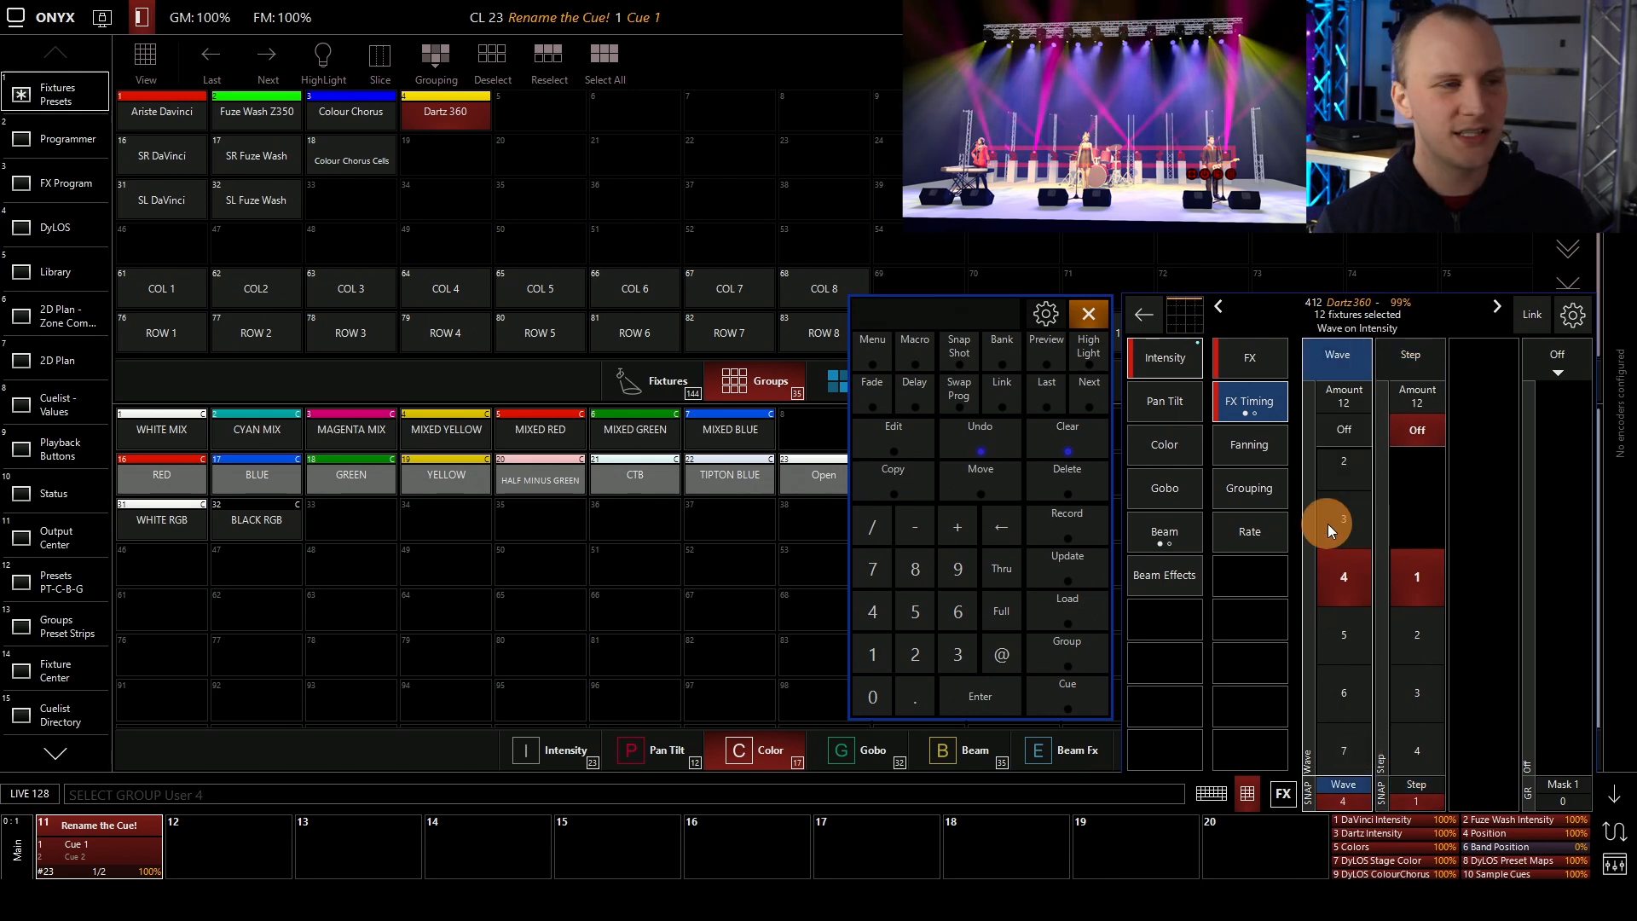
left_click_drag(1342, 530, 1342, 541)
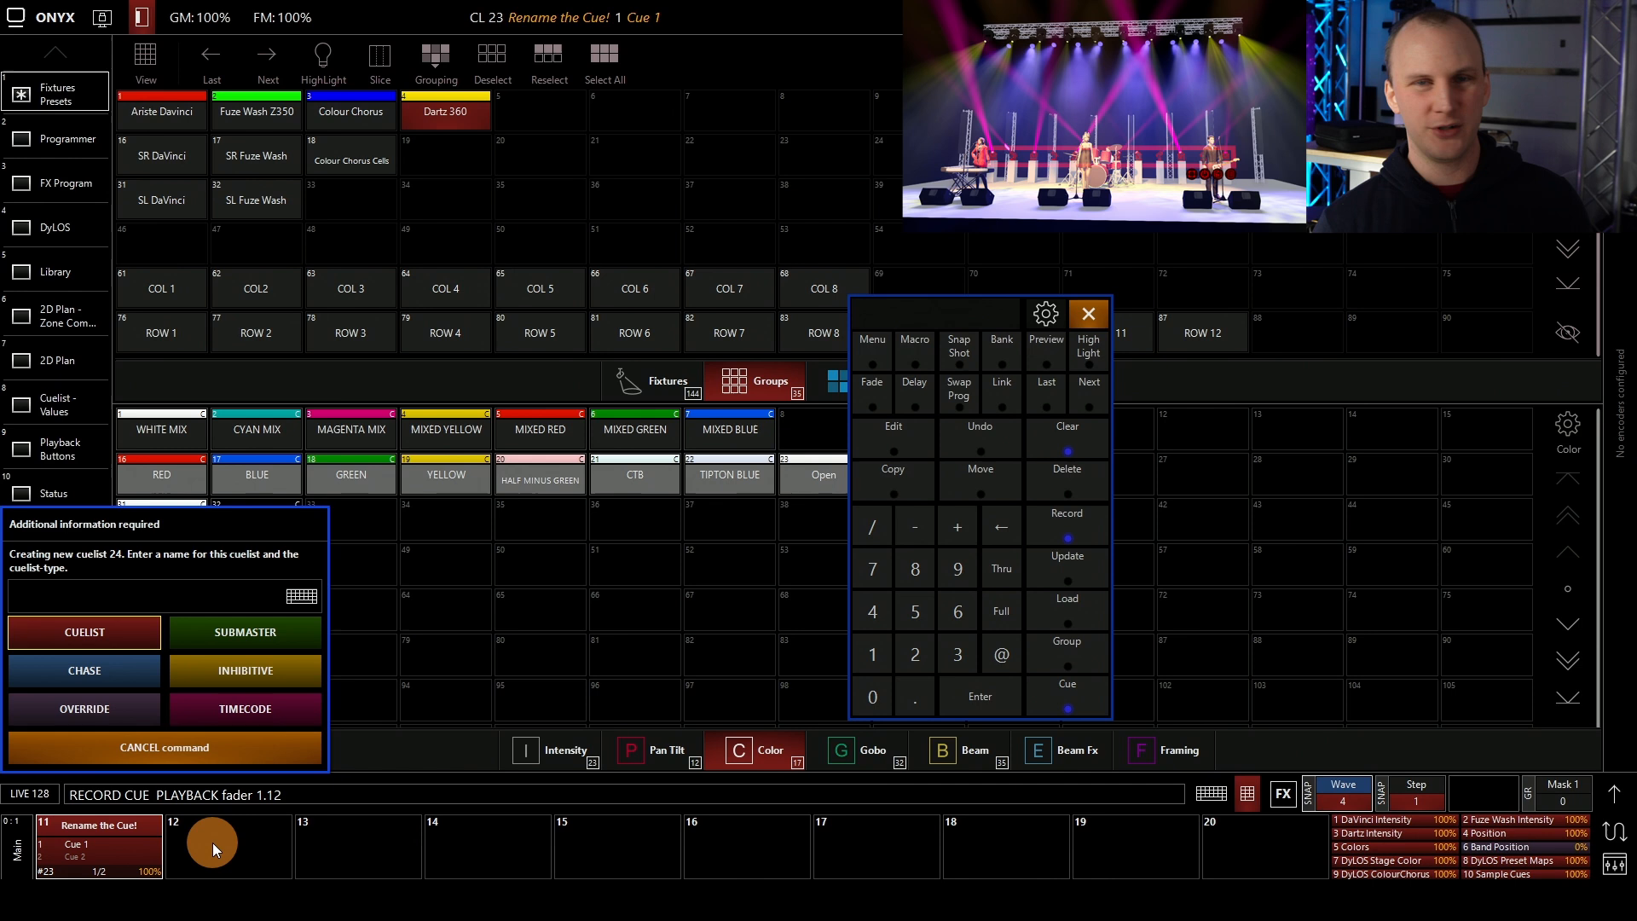
- Store the effect as override cuelist 24 on playback 12 and clear the programmer
left_click(162, 595)
type("OR24")
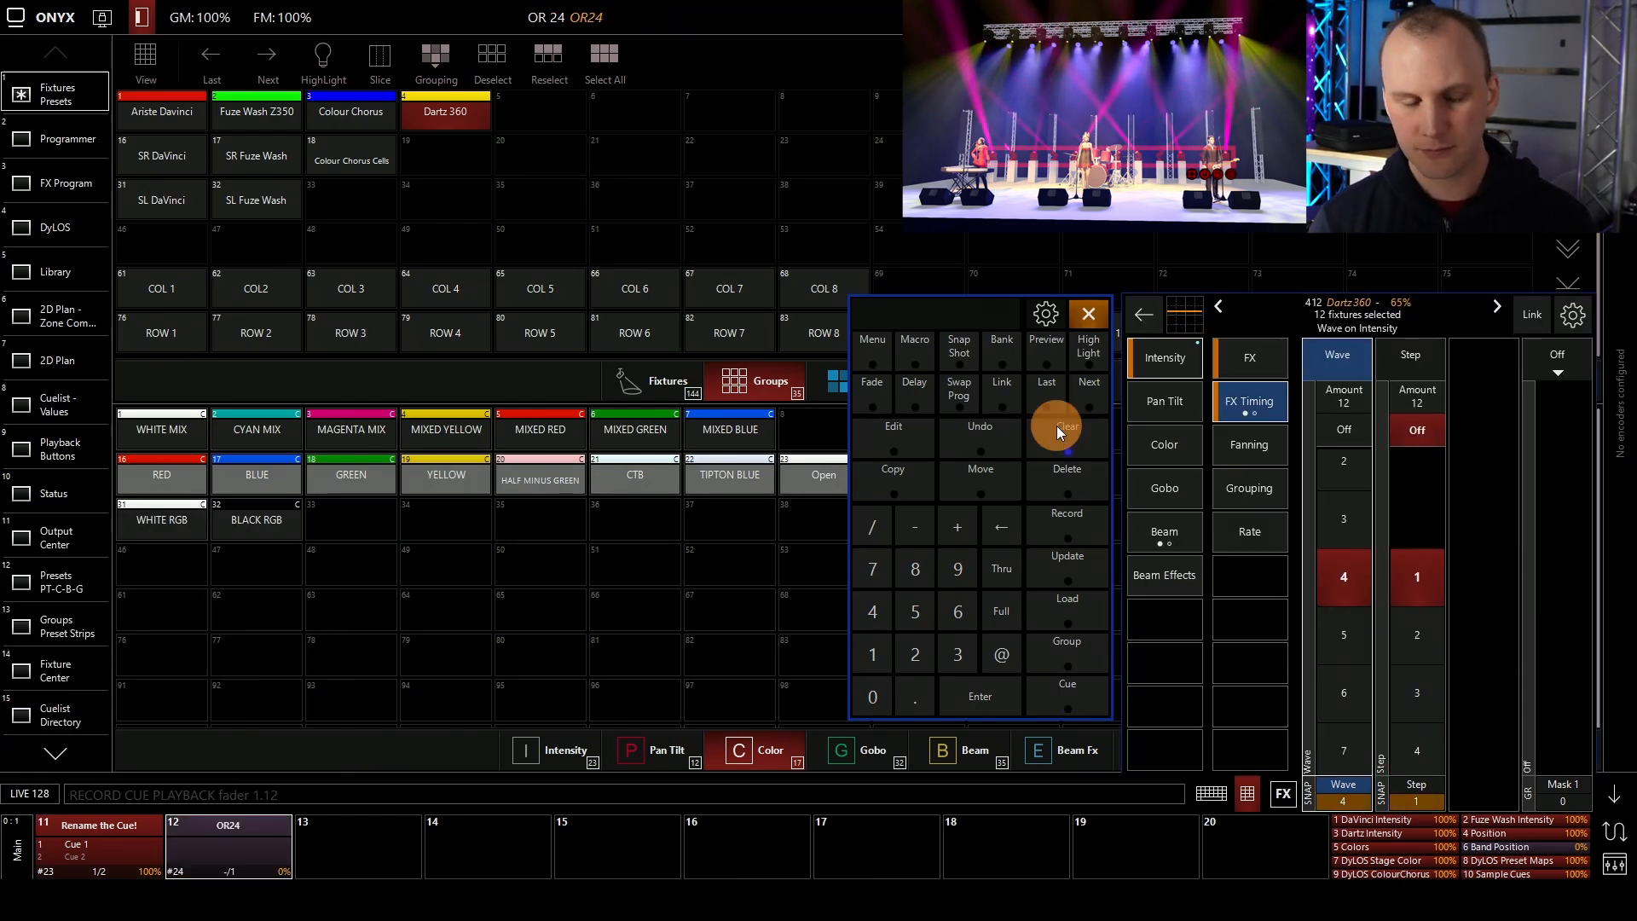
left_click(1066, 430)
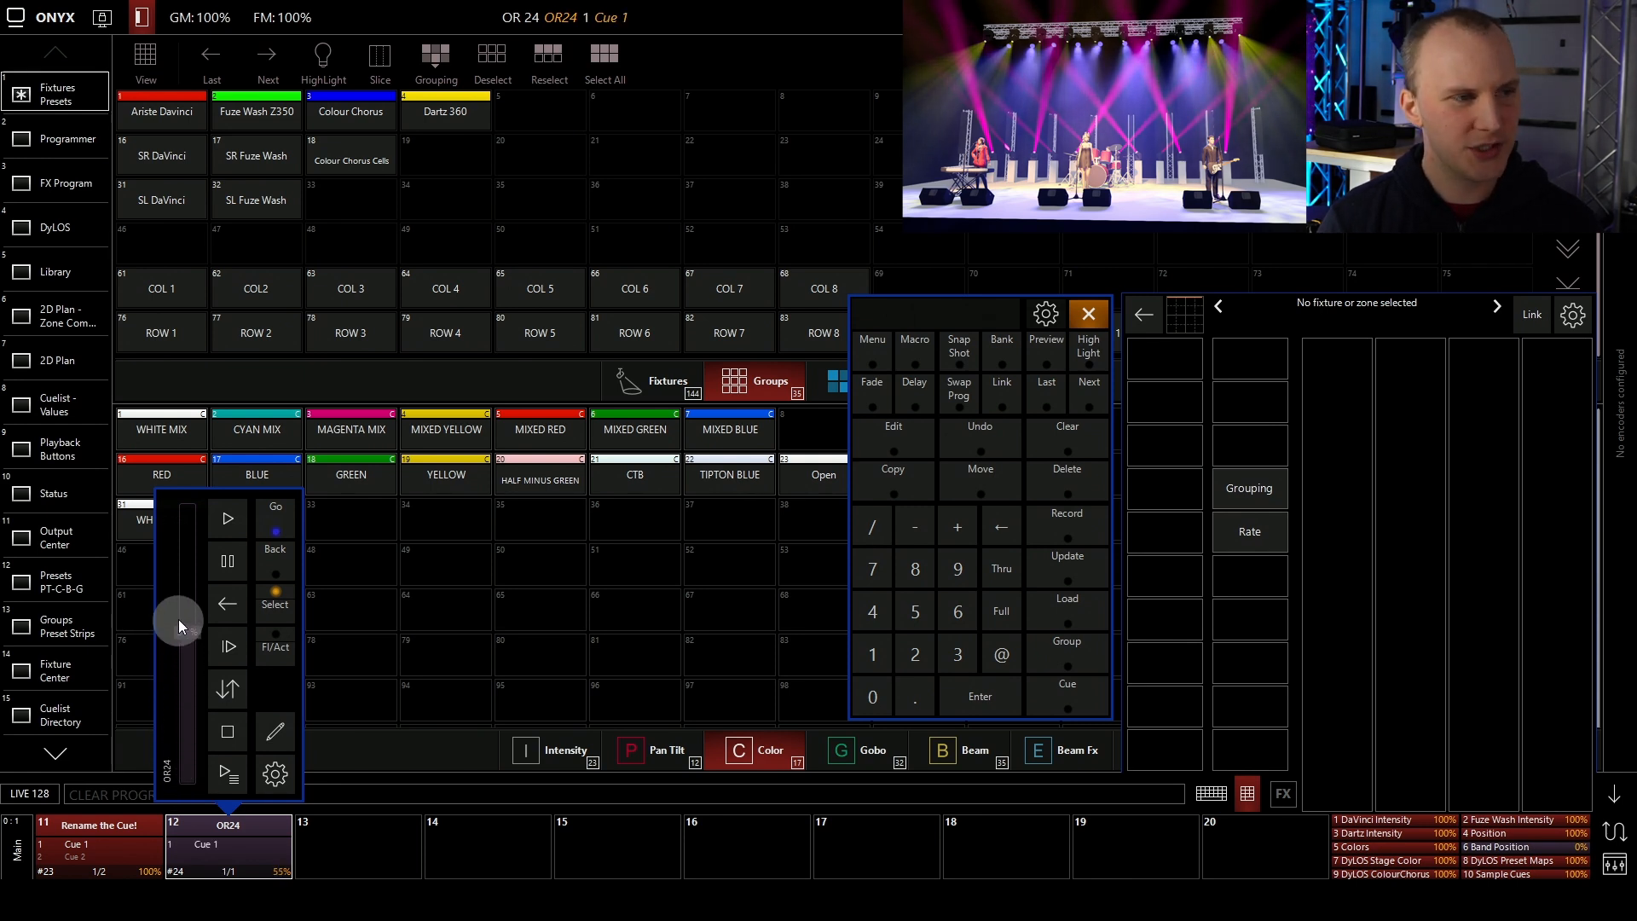
- Fade the OR24 playback from 55% up to about 88%
left_click_drag(178, 626, 177, 600)
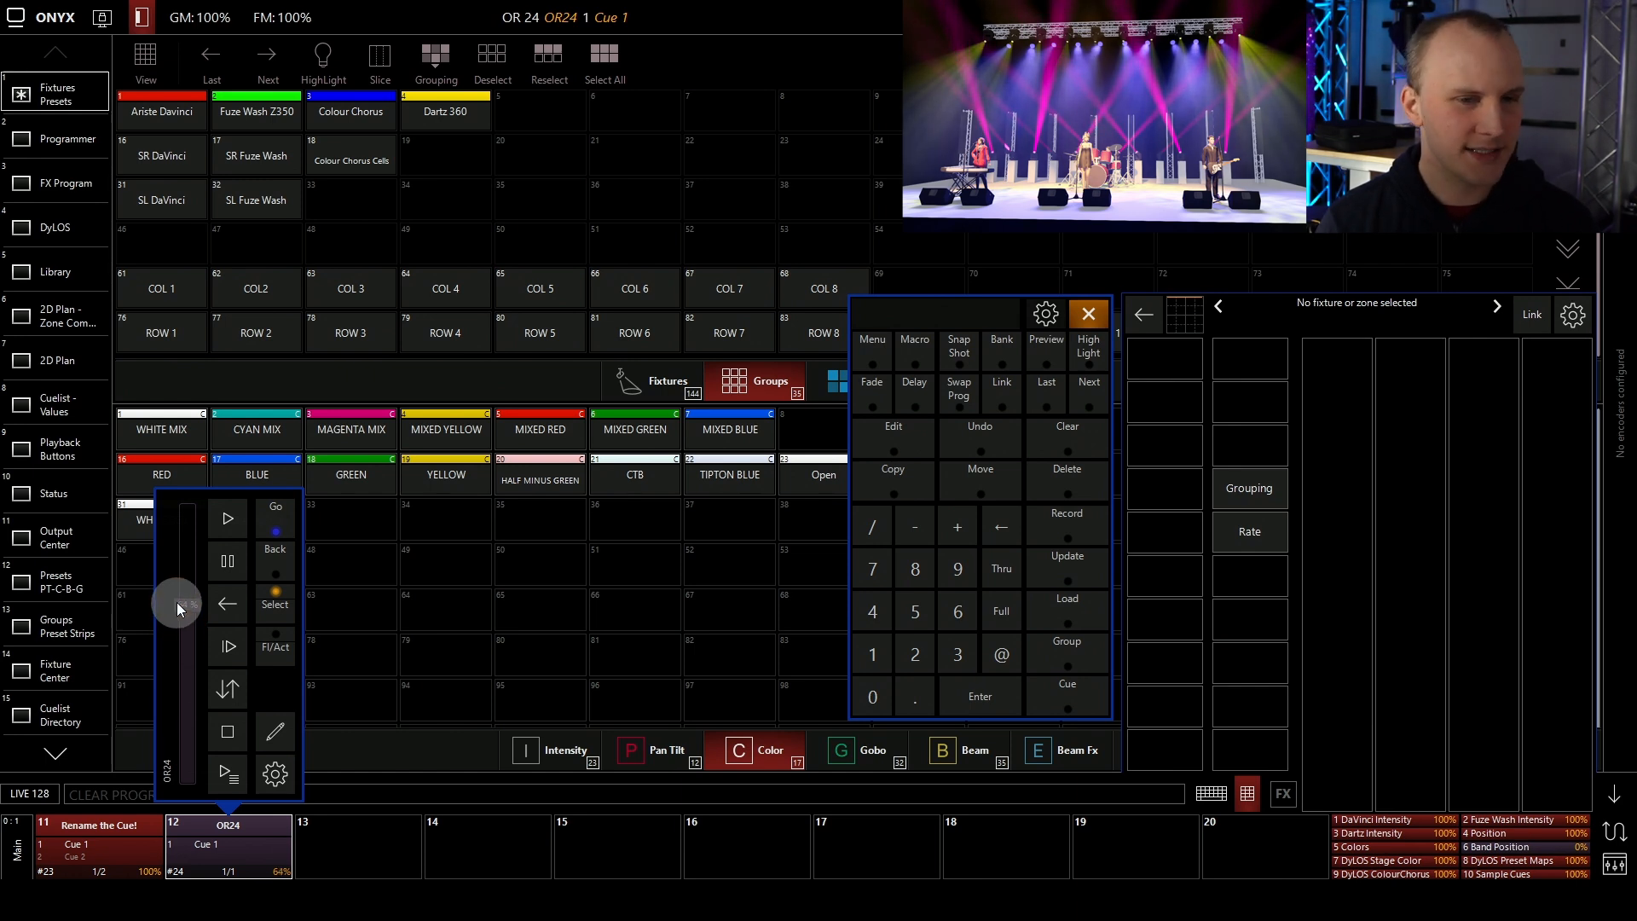
left_click_drag(178, 609, 174, 551)
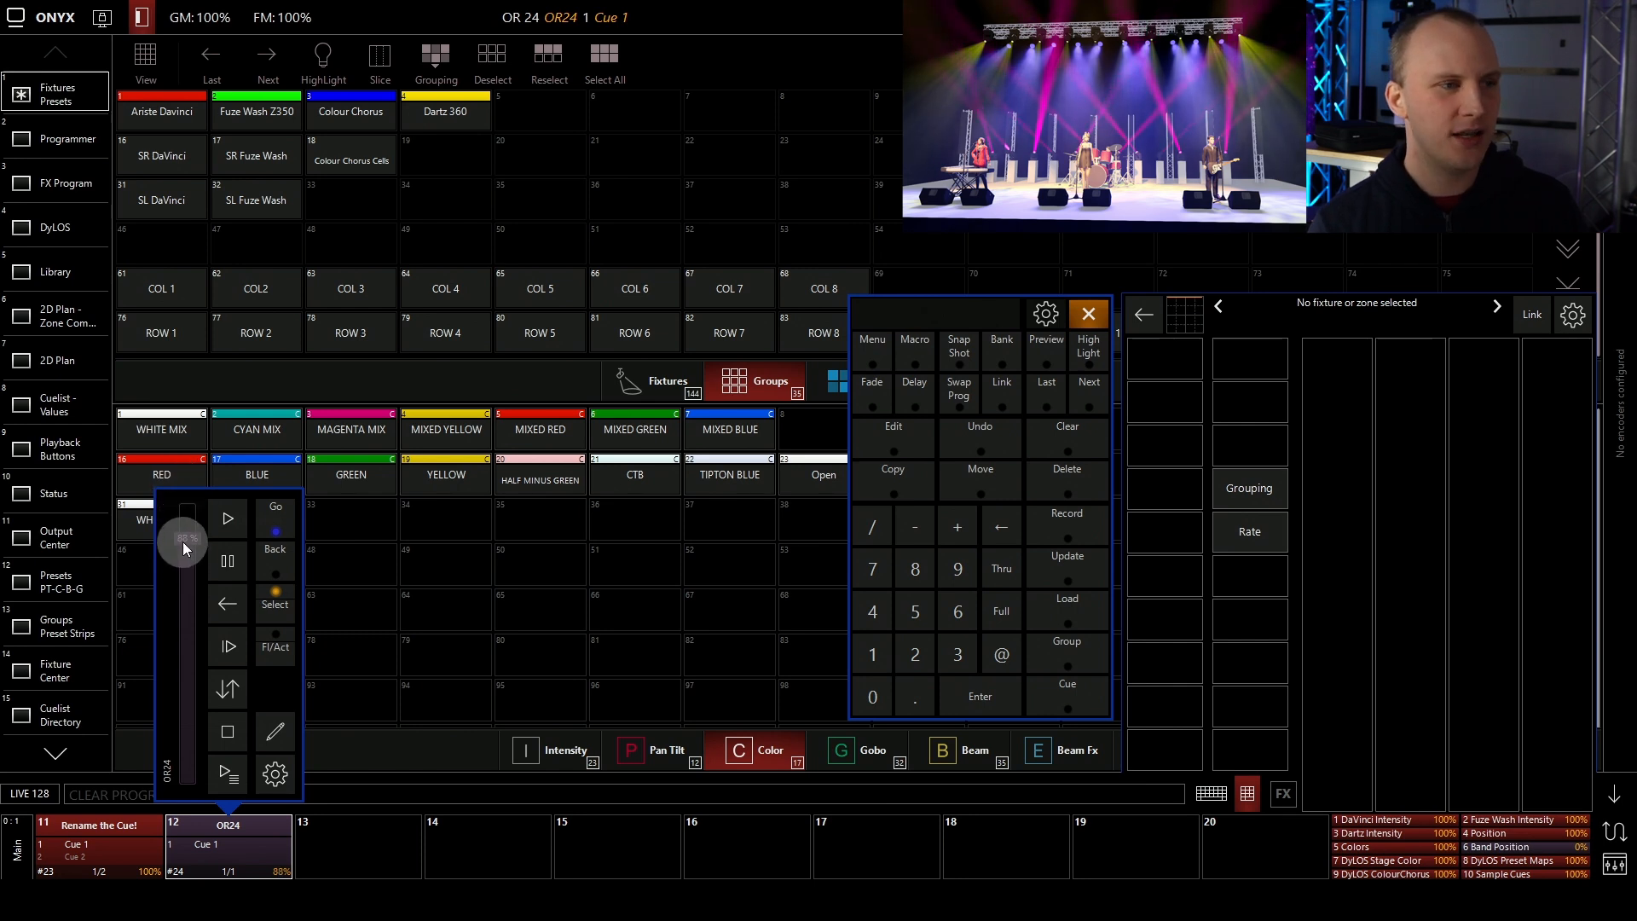
left_click_drag(182, 542, 183, 501)
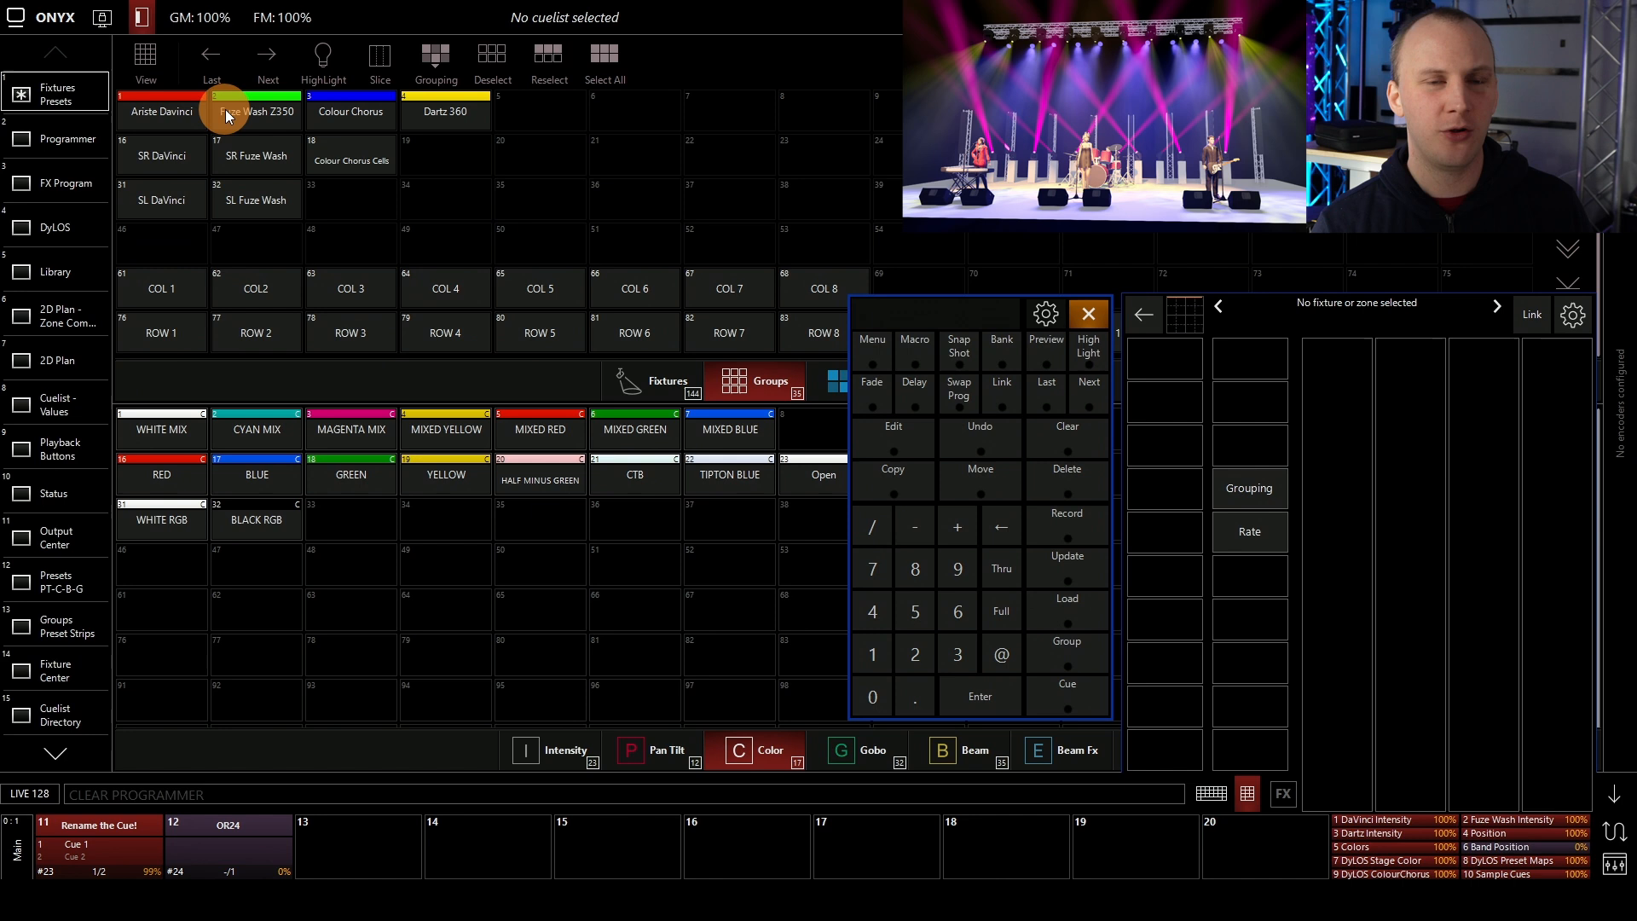
- Select the Fuze Wash Z350 group and set a wide pan swing on its pan/tilt effect
left_click(254, 112)
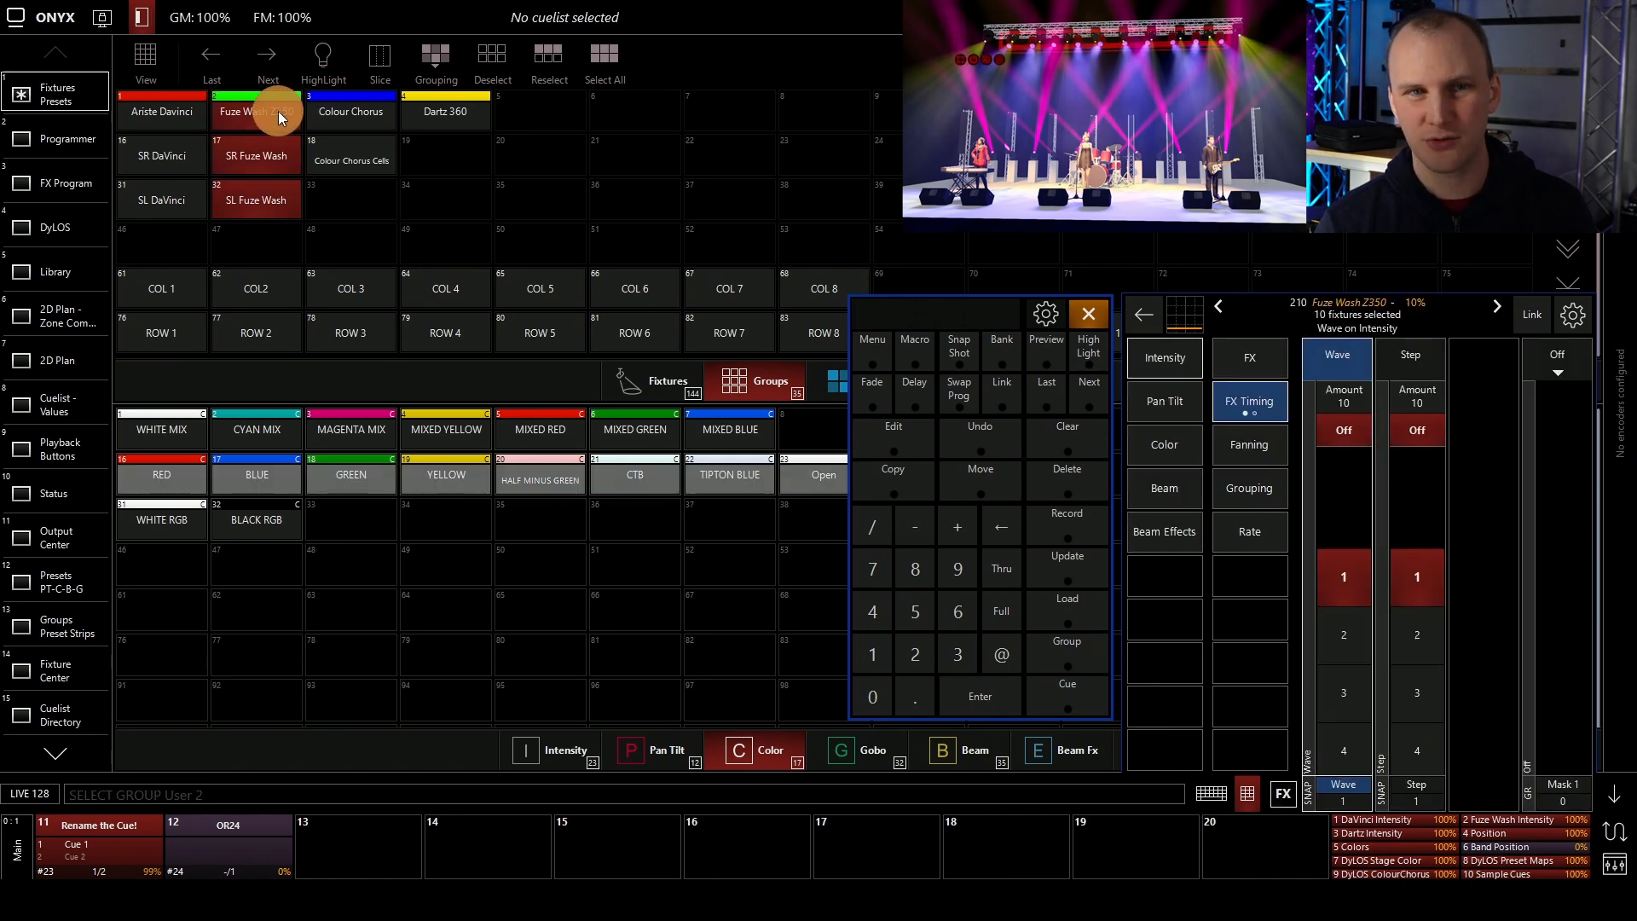
left_click(1163, 401)
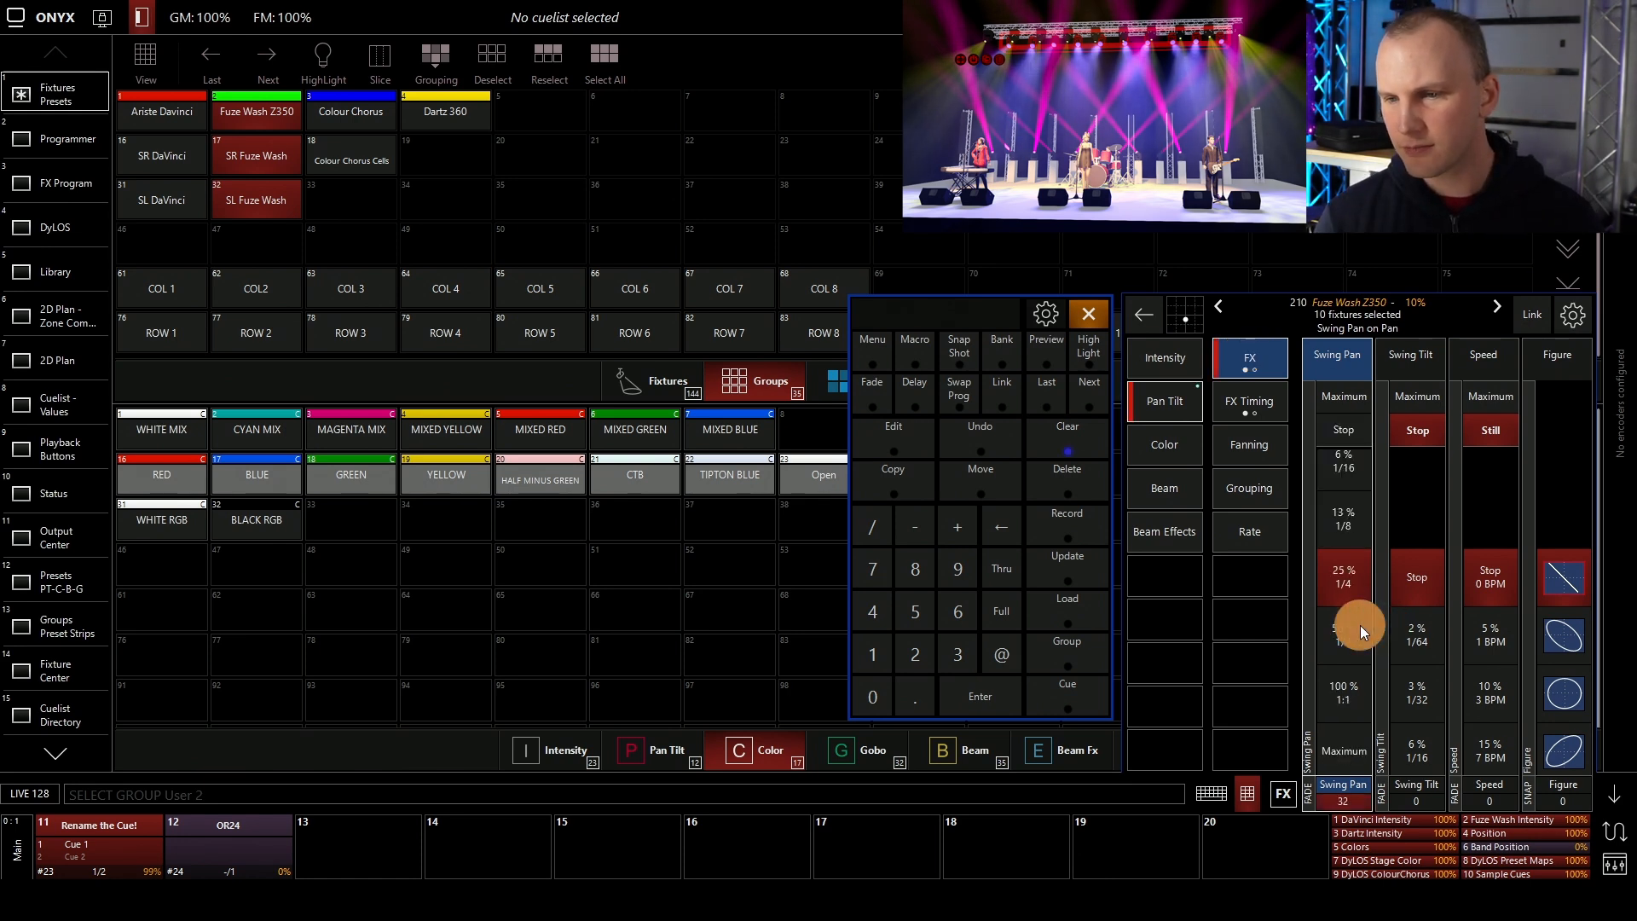
left_click(1416, 357)
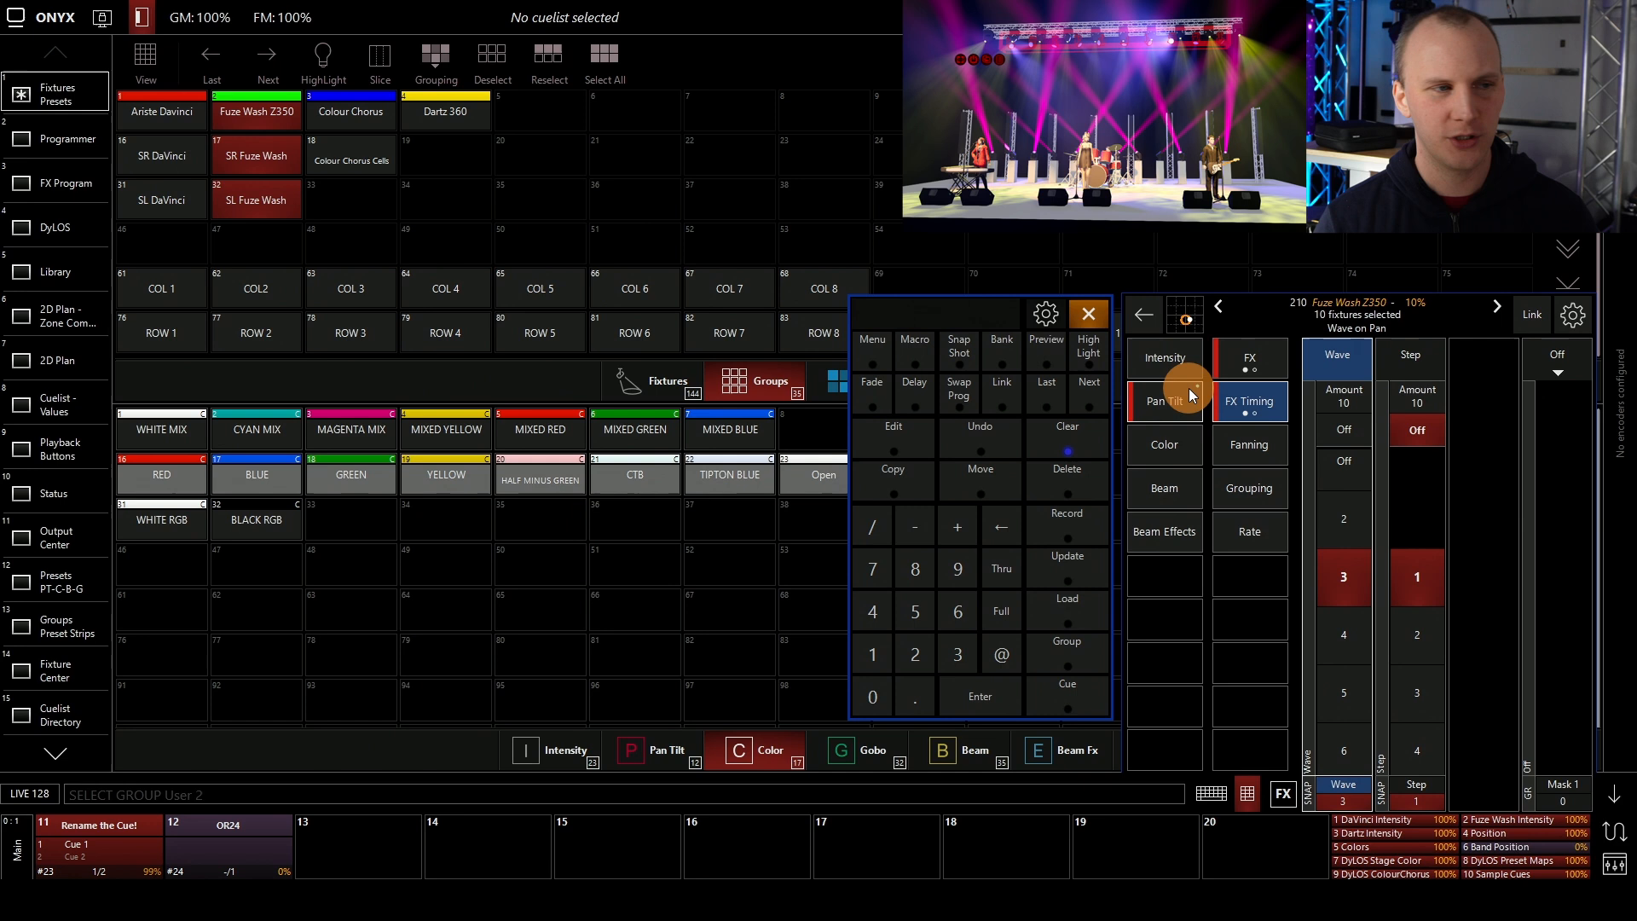
- Page through the Fuze Wash pan/tilt FX parameters to set FX Mode to P/T Combo Off
left_click(1248, 358)
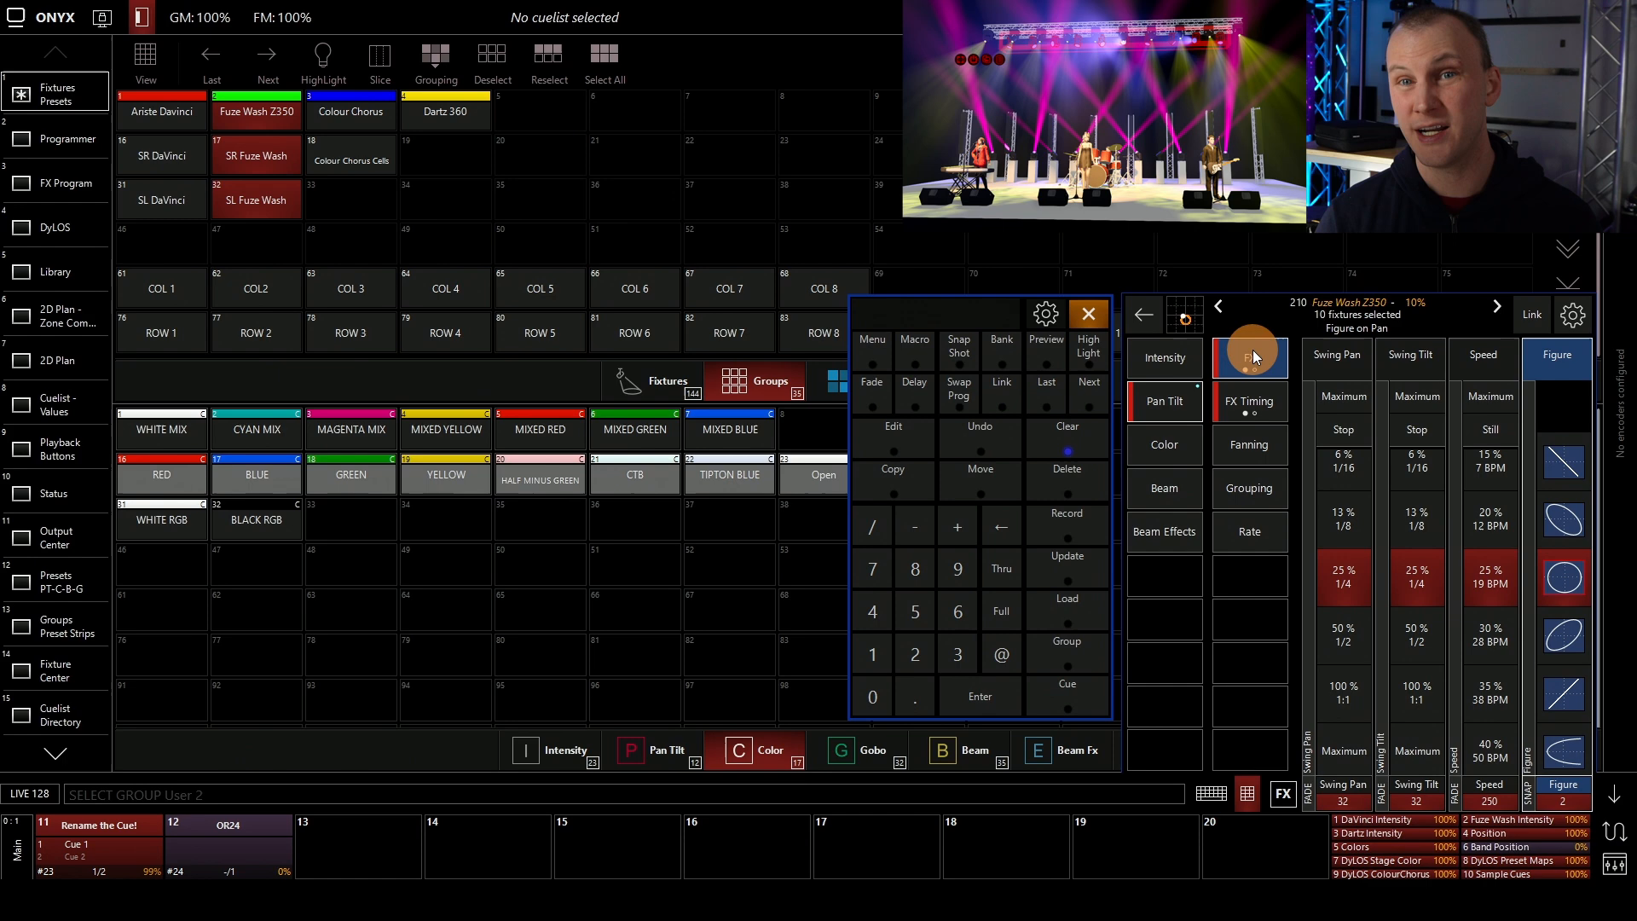
left_click(1250, 357)
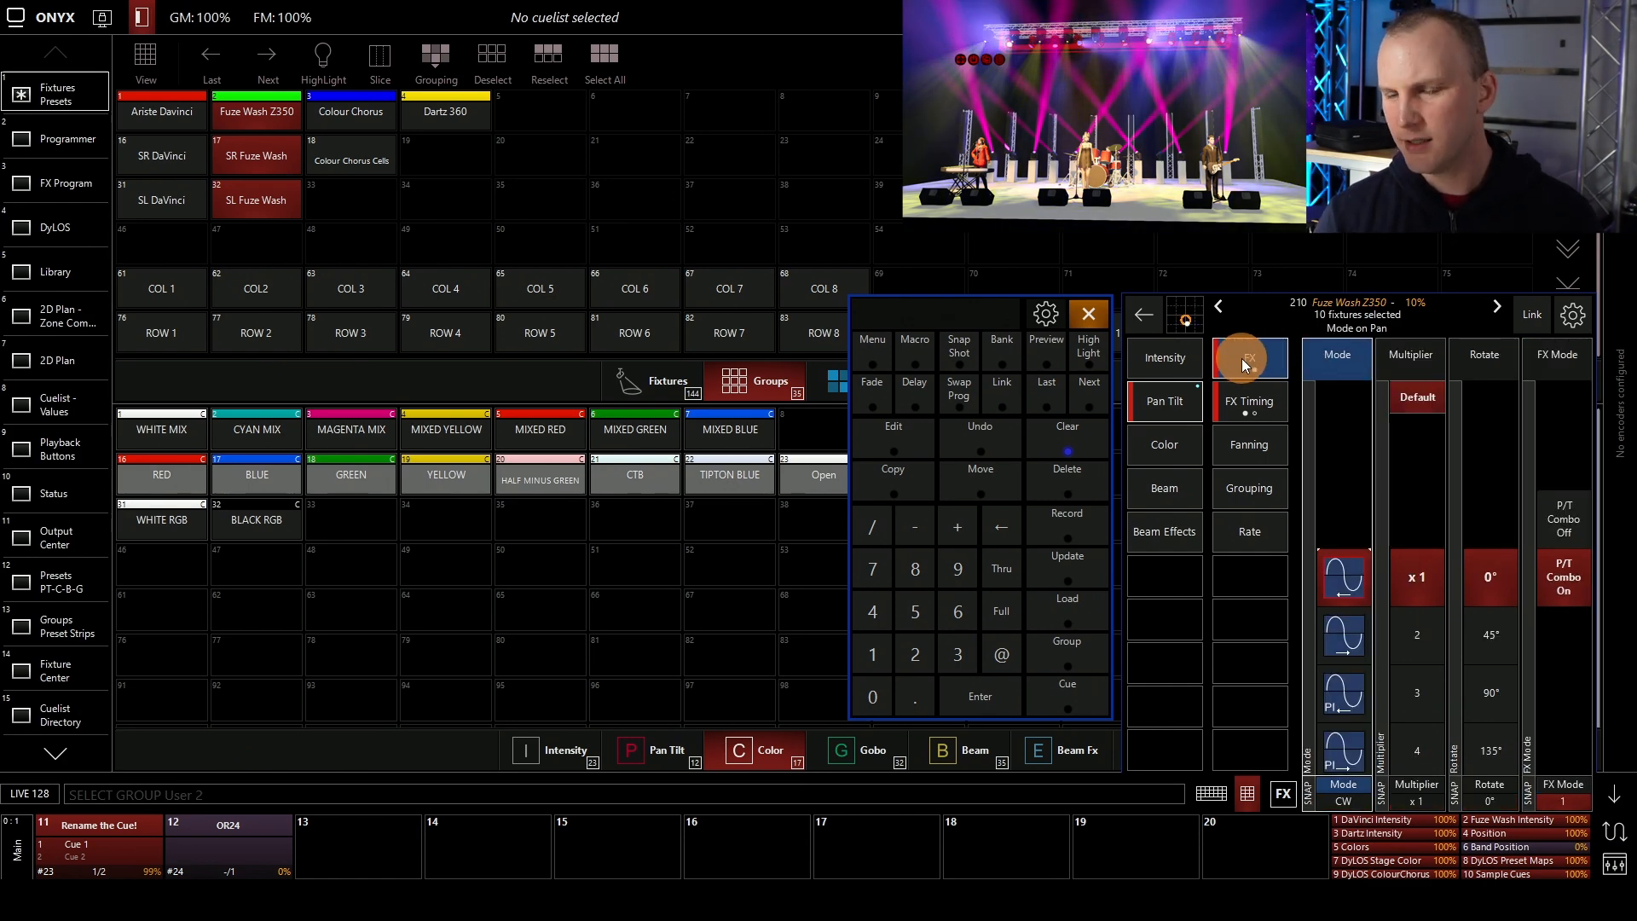
left_click(1249, 359)
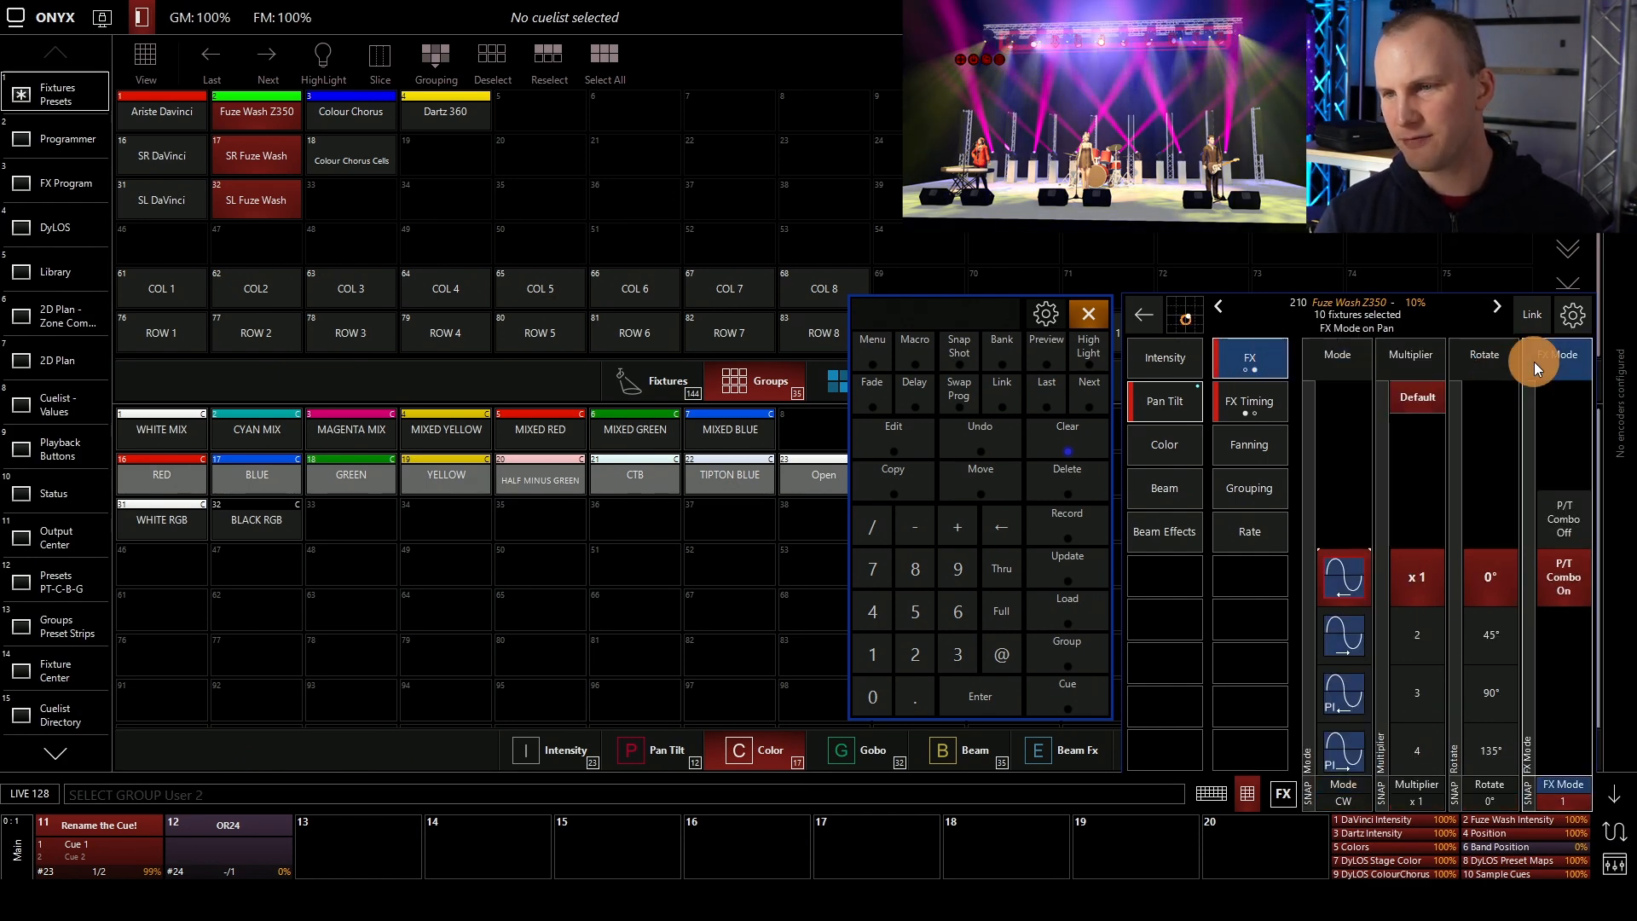
left_click(1248, 358)
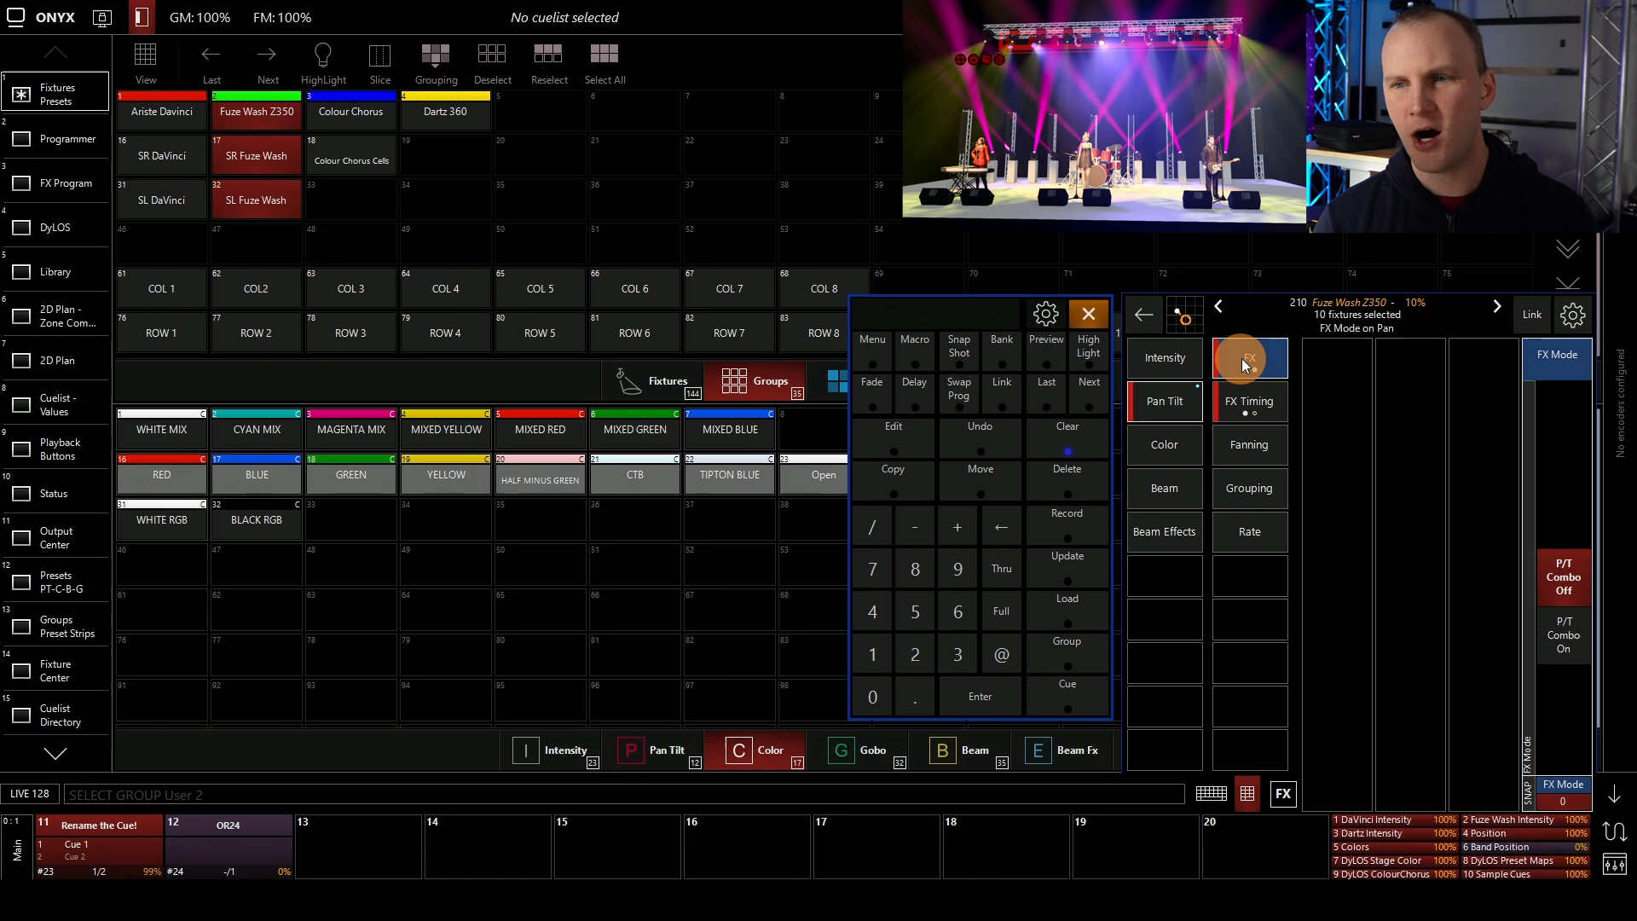
left_click(1248, 358)
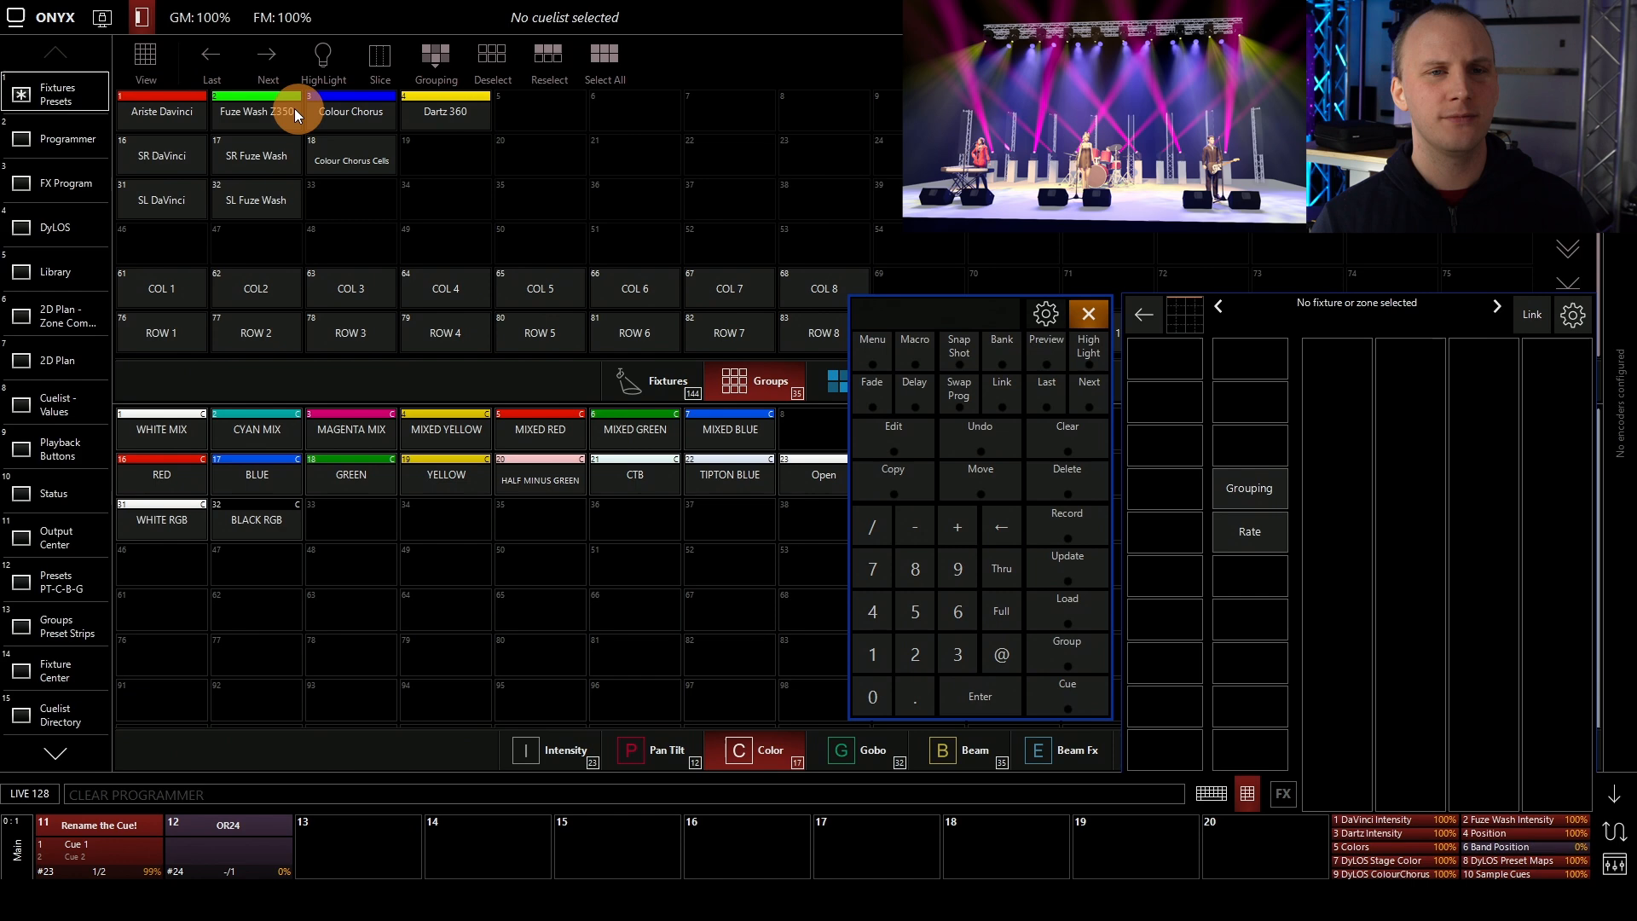
- Fire the Rainbow Wave FX macro on the Dartz 360 fixtures and speed it up
left_click(445, 112)
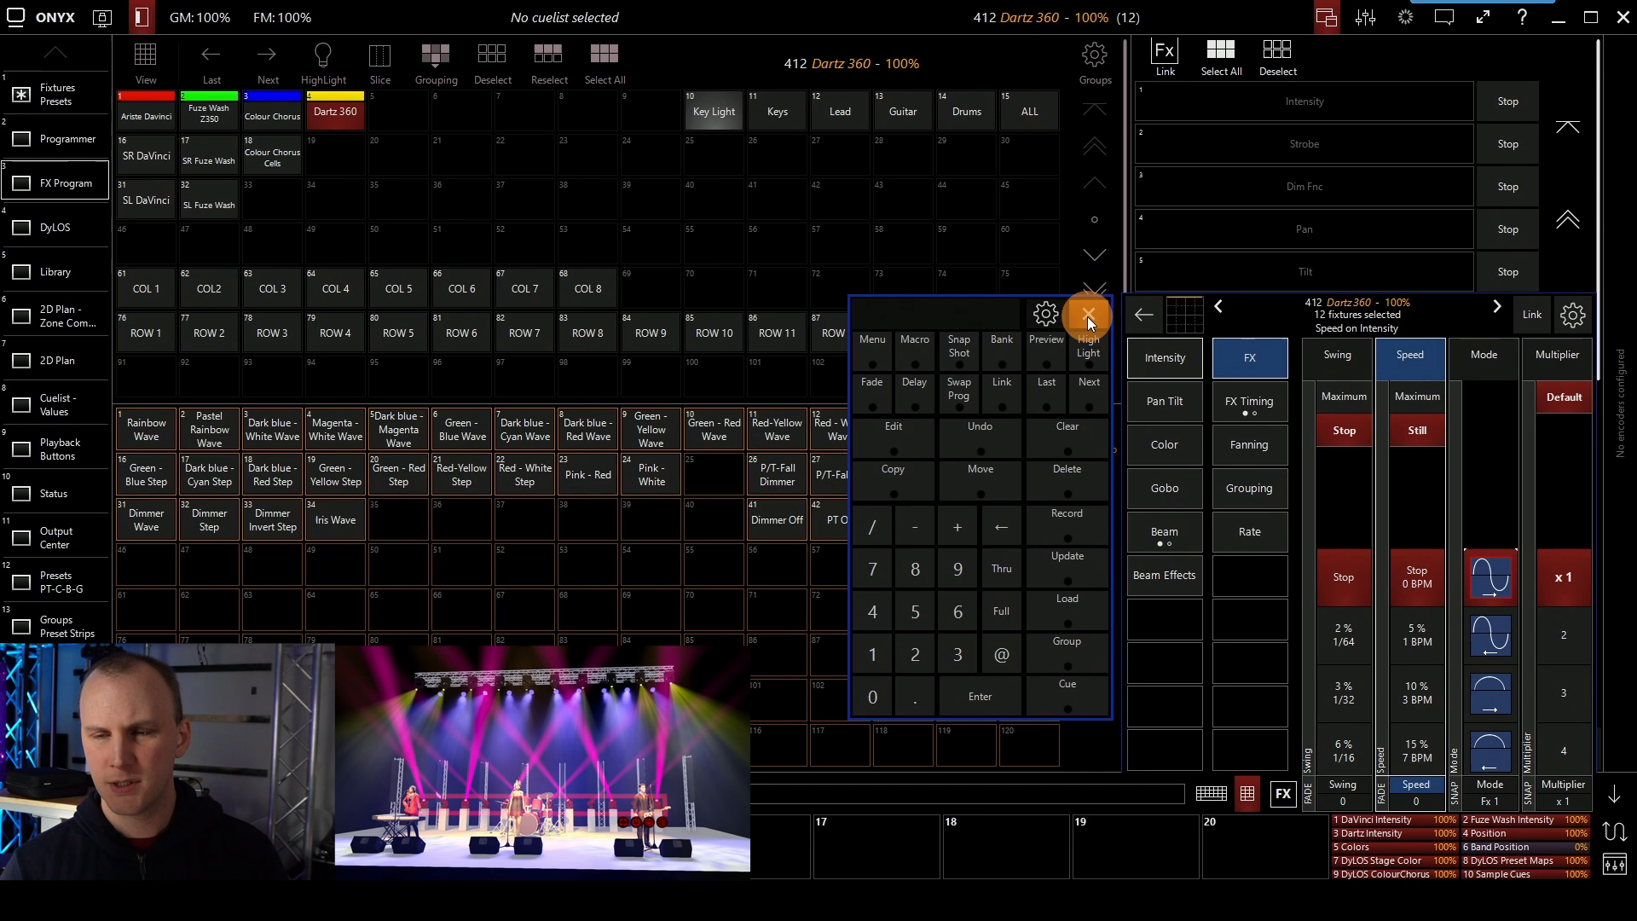
left_click(1088, 316)
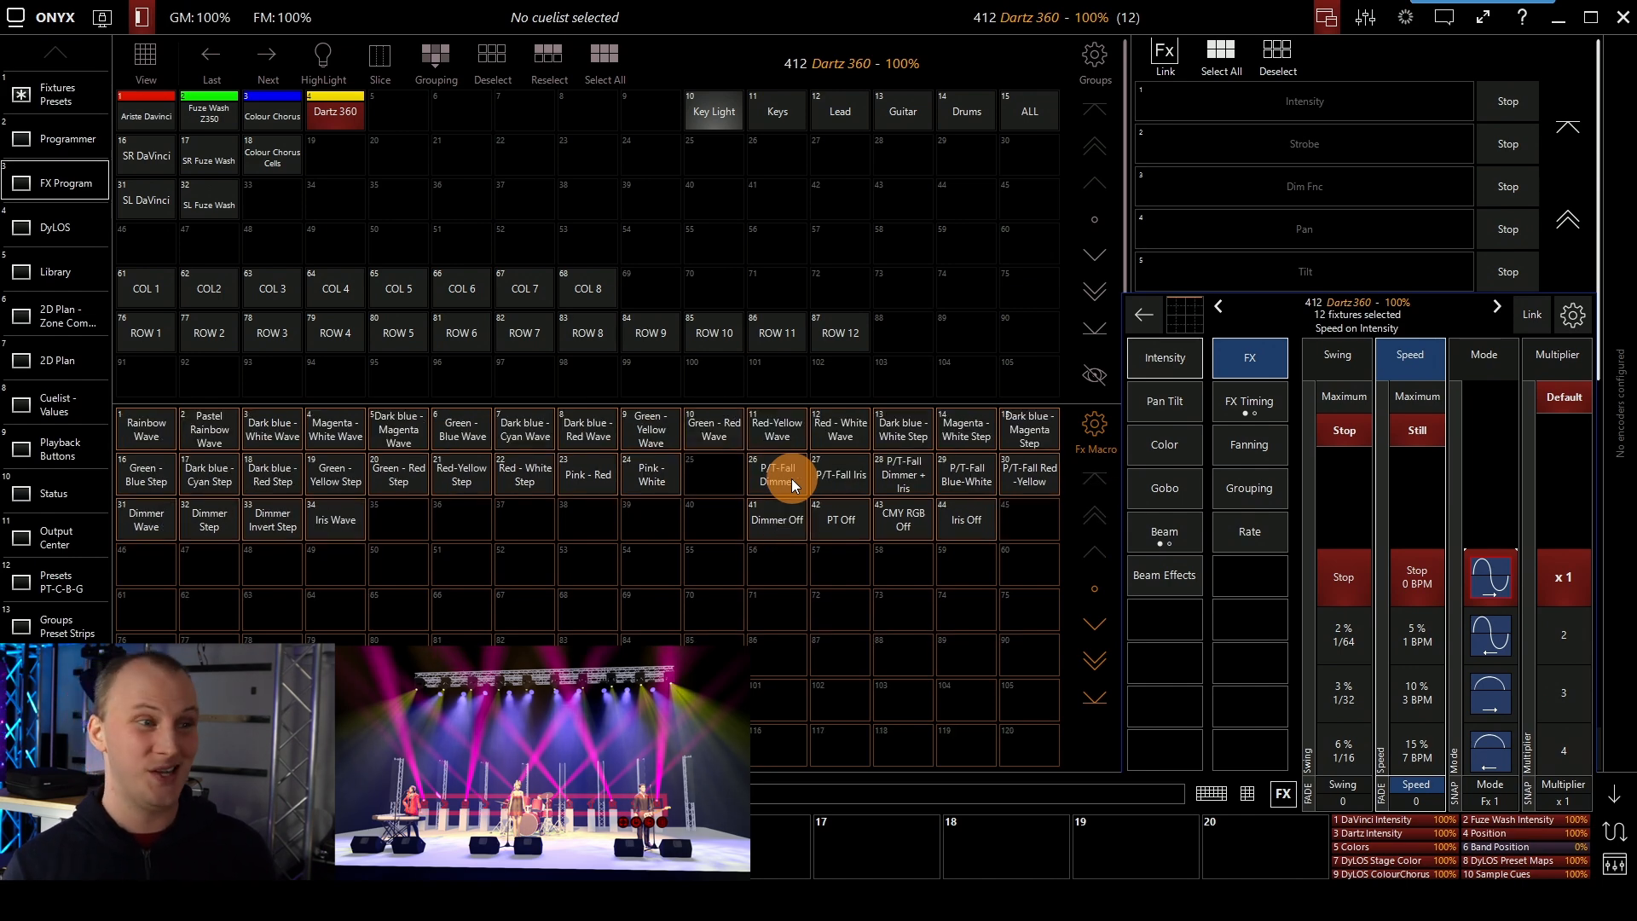
left_click(144, 428)
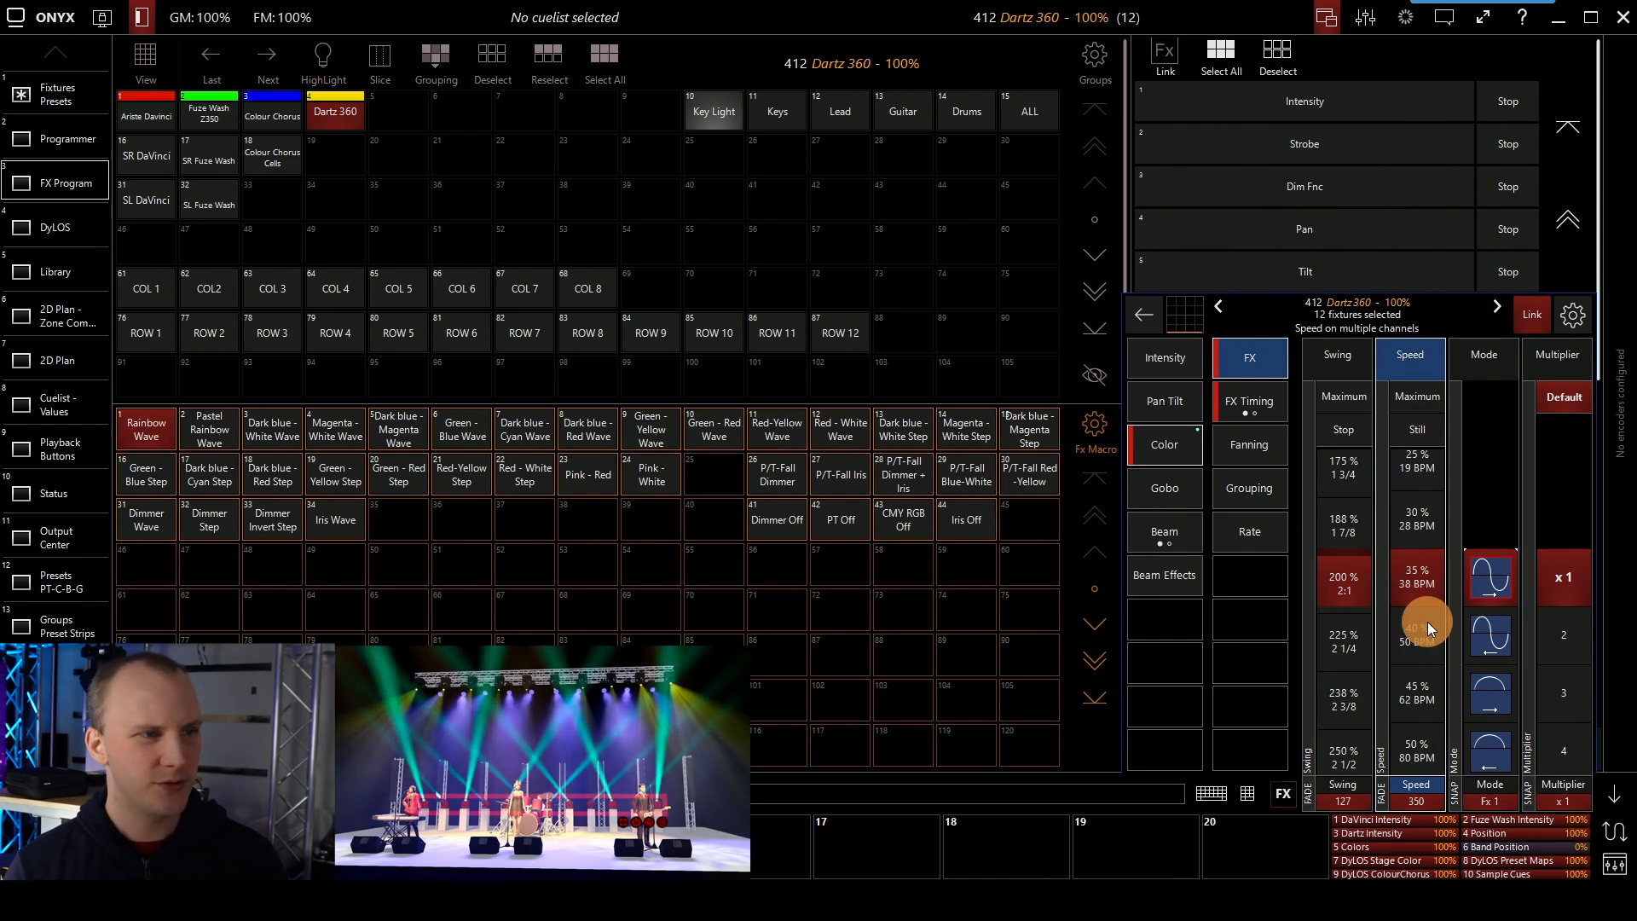
left_click(1248, 401)
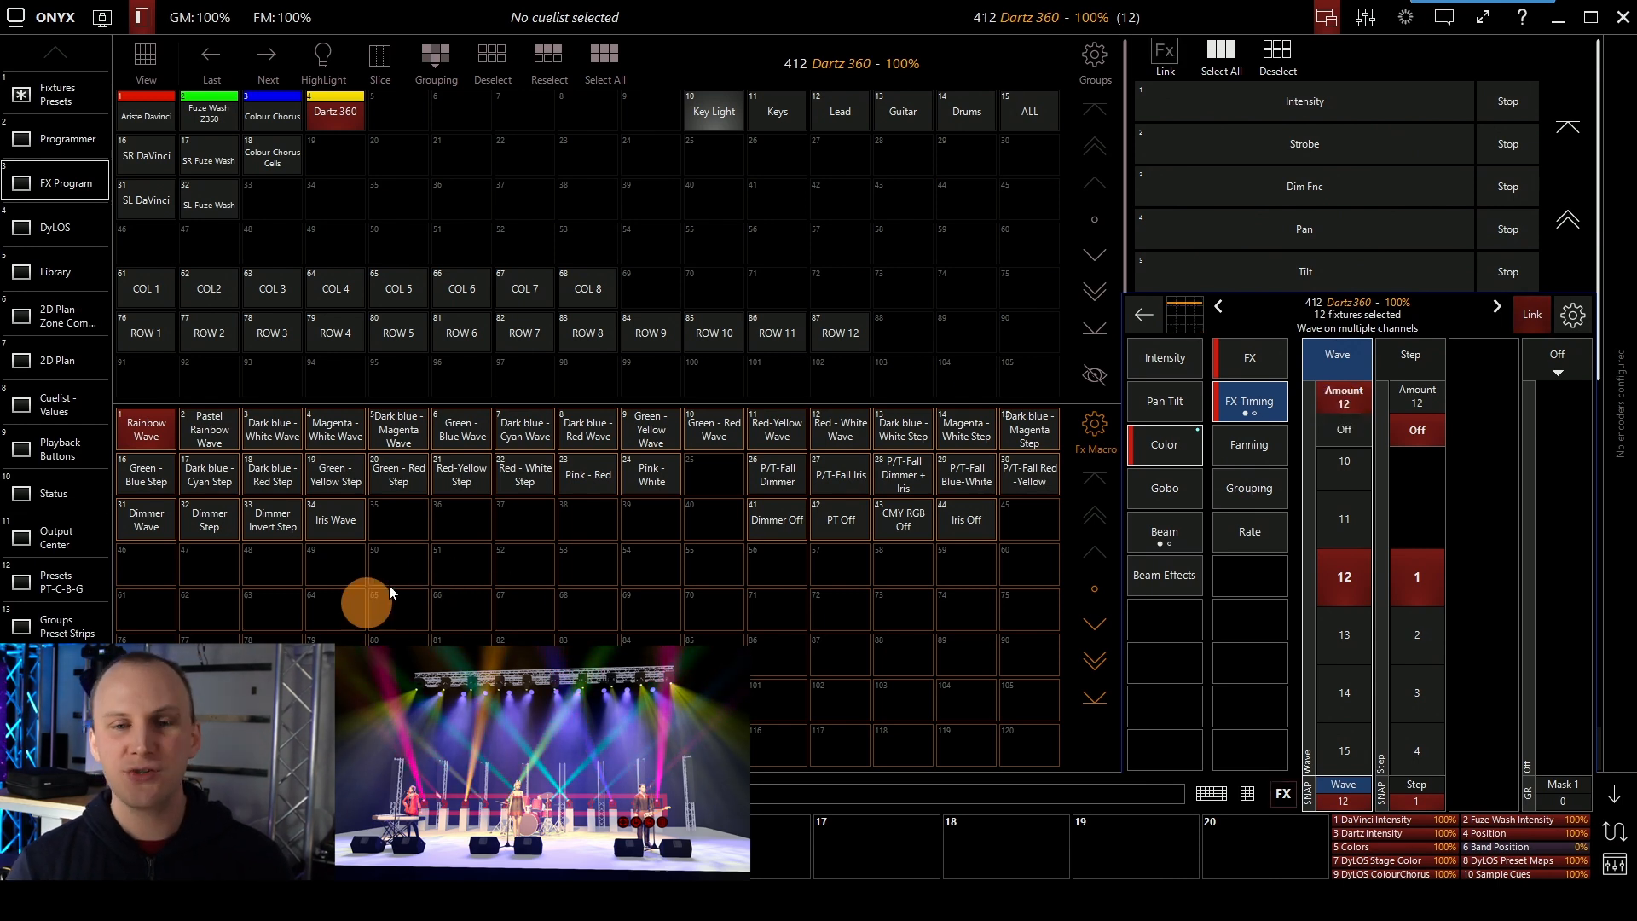
mouse_move(643, 602)
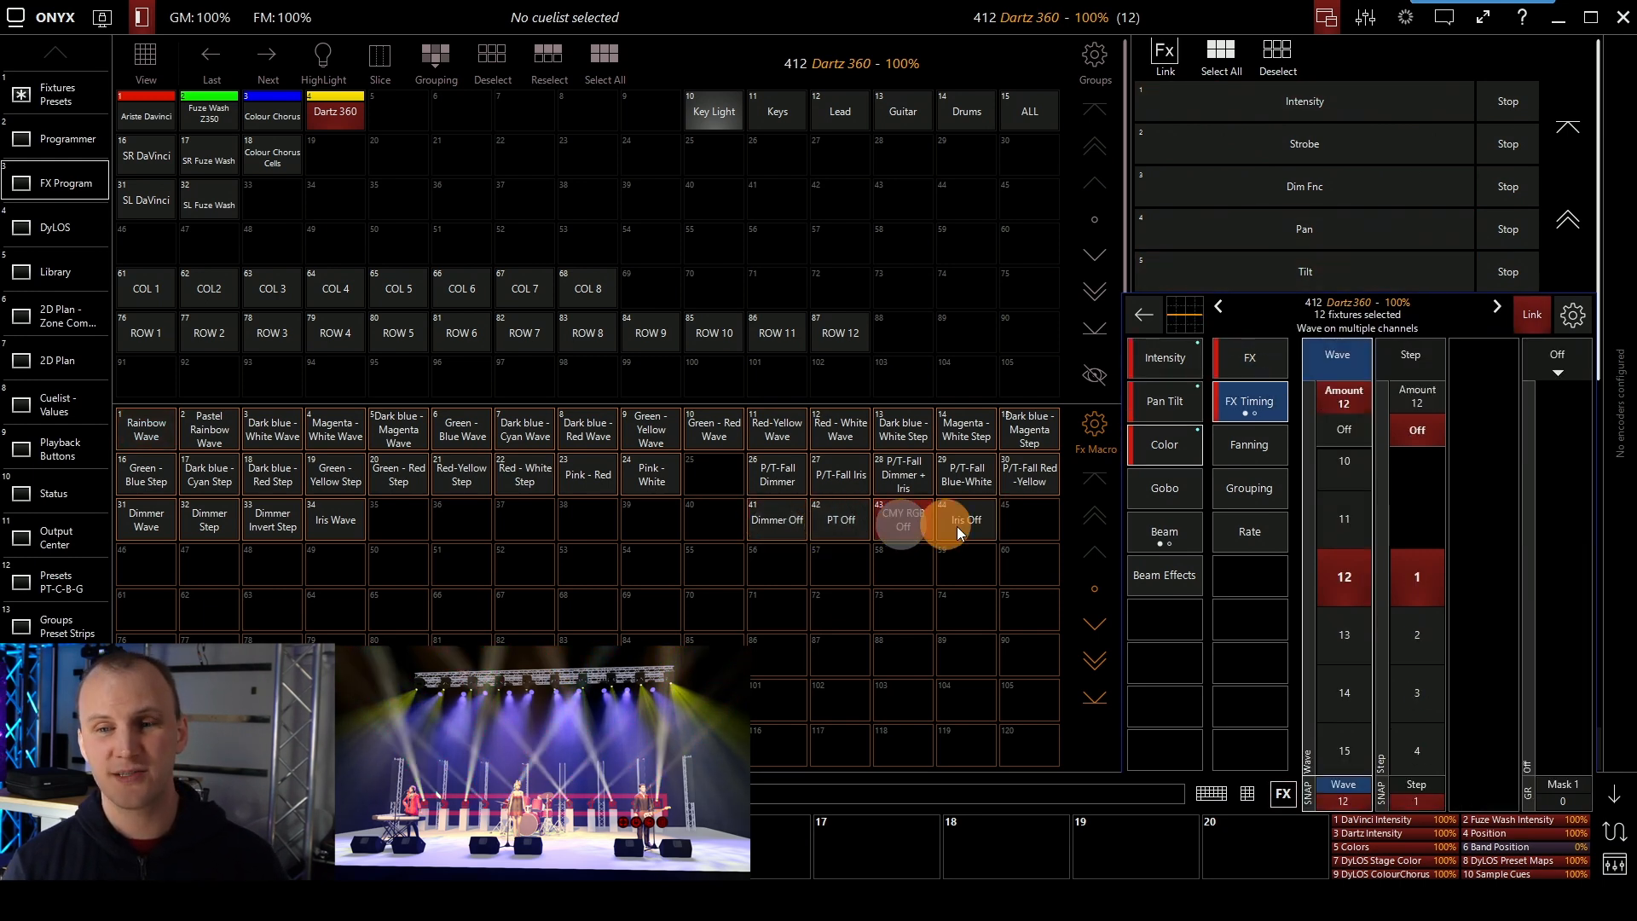
- Trigger the Iris Off macro to stop the iris effect on the Dartz 360 fixtures
left_click(966, 520)
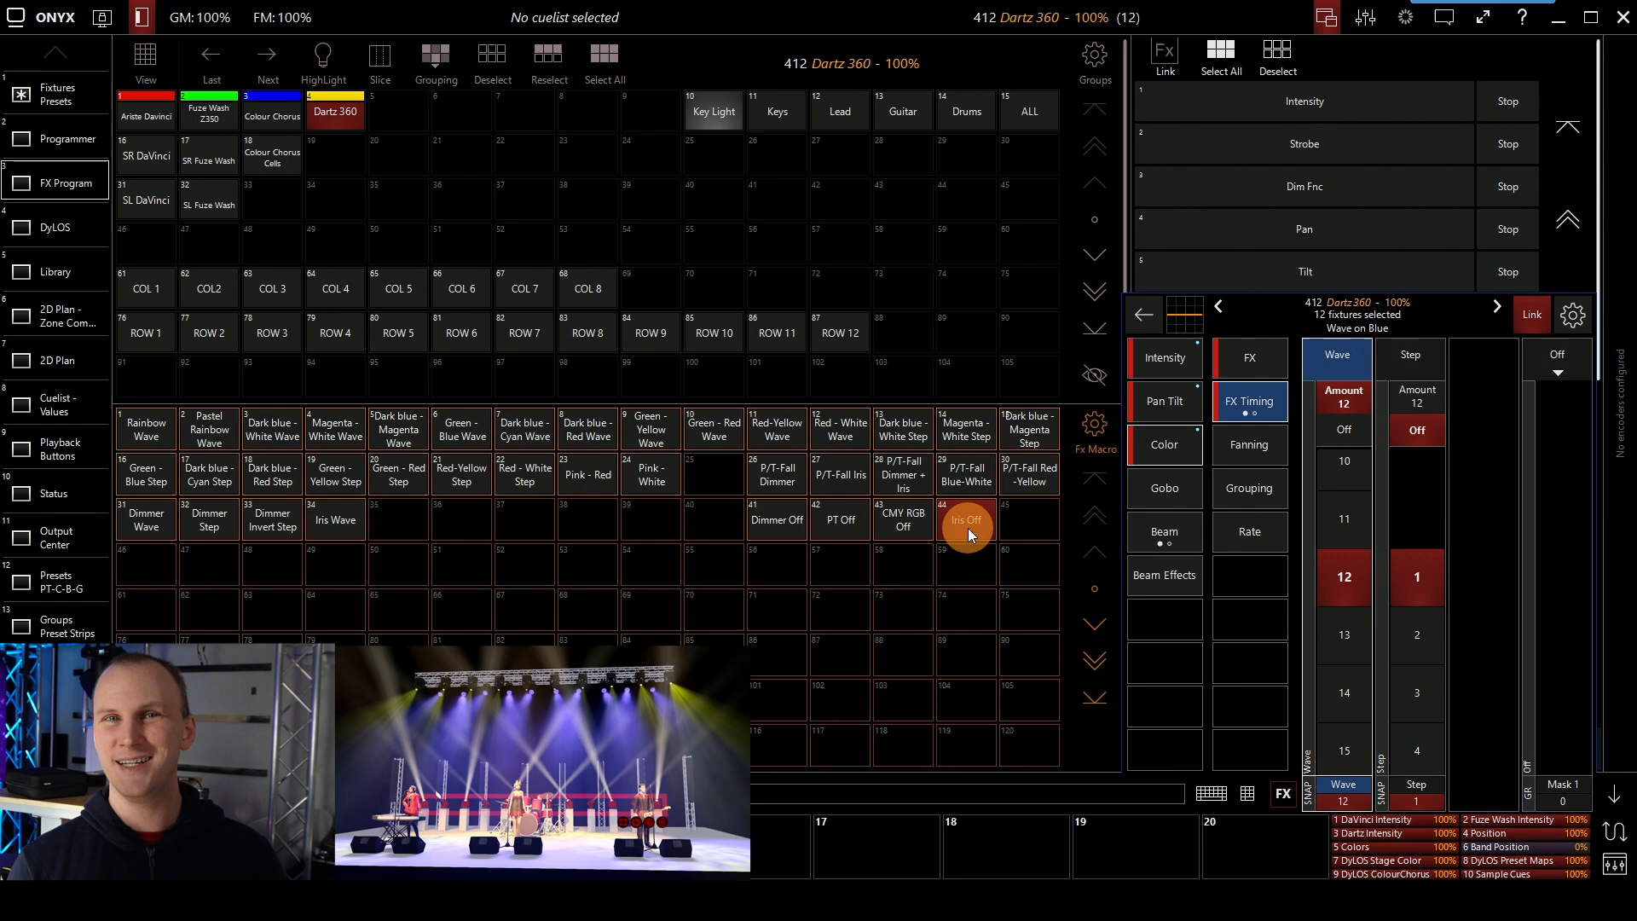